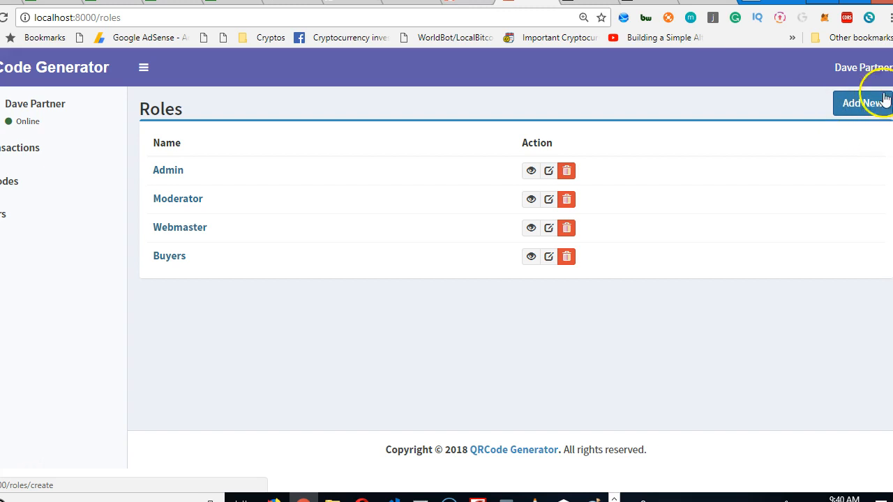
pyautogui.moveTo(168, 170)
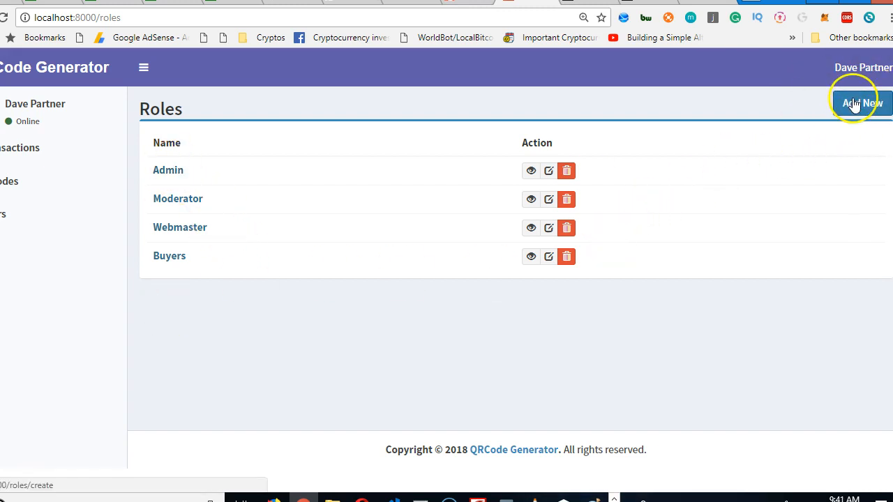
pyautogui.moveTo(793, 122)
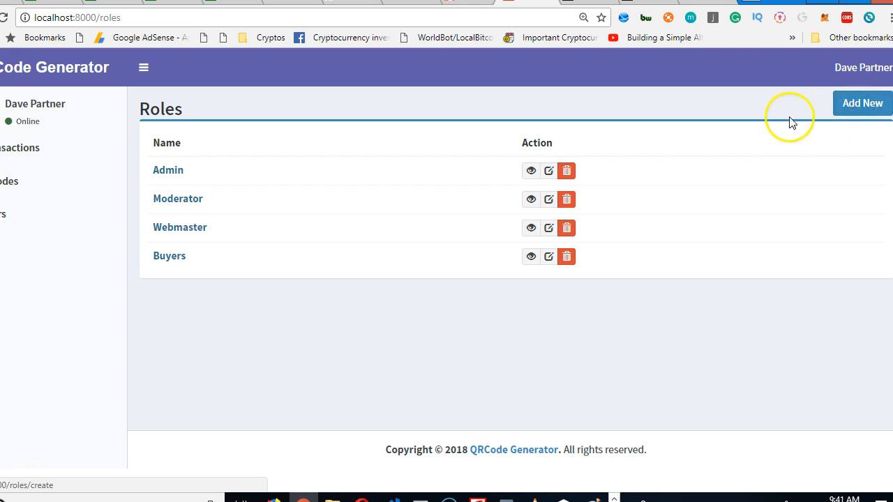
pyautogui.moveTo(189, 207)
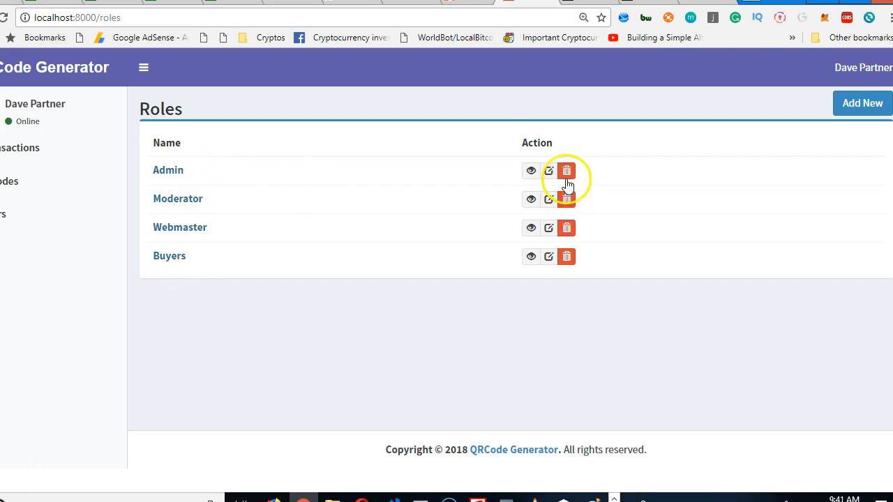
pyautogui.moveTo(566, 257)
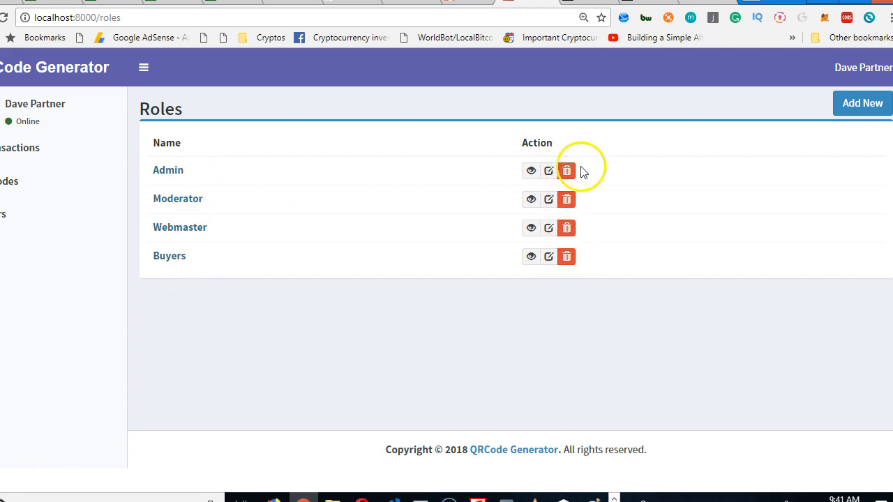
pyautogui.moveTo(49, 103)
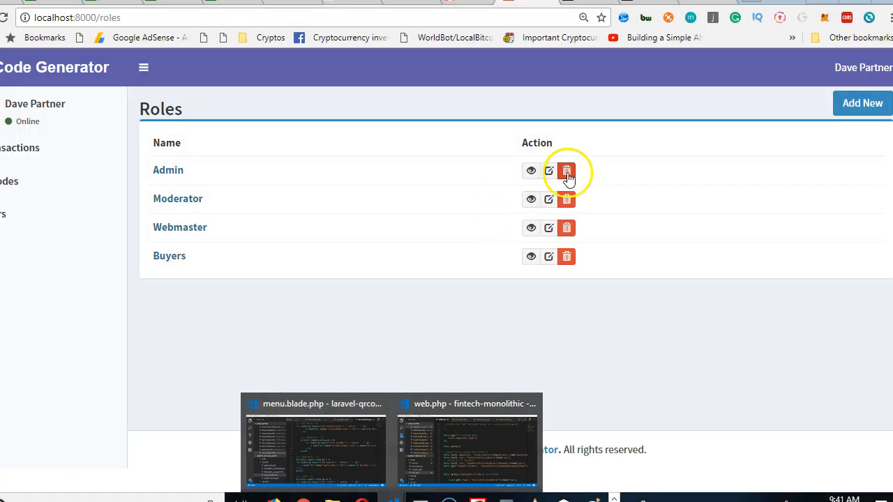
pyautogui.moveTo(348, 388)
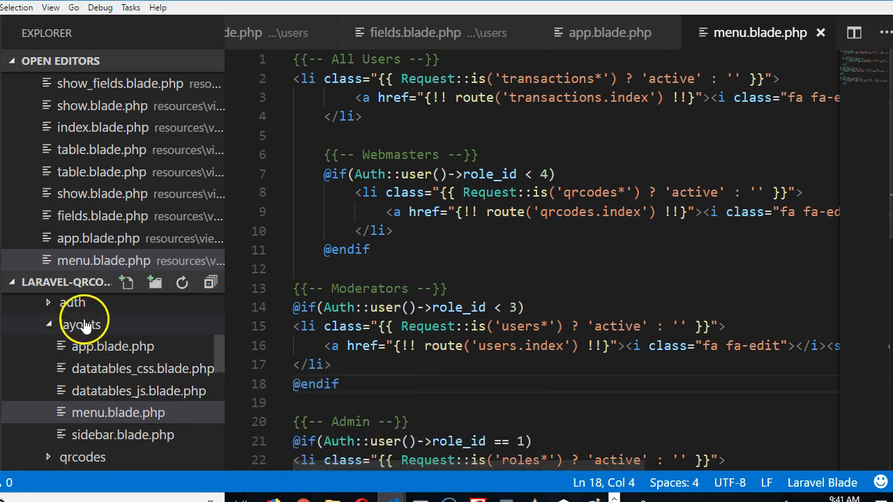
# Open resources/views/roles/table.blade.php from the Explorer to edit the role action buttons
pyautogui.click(79, 323)
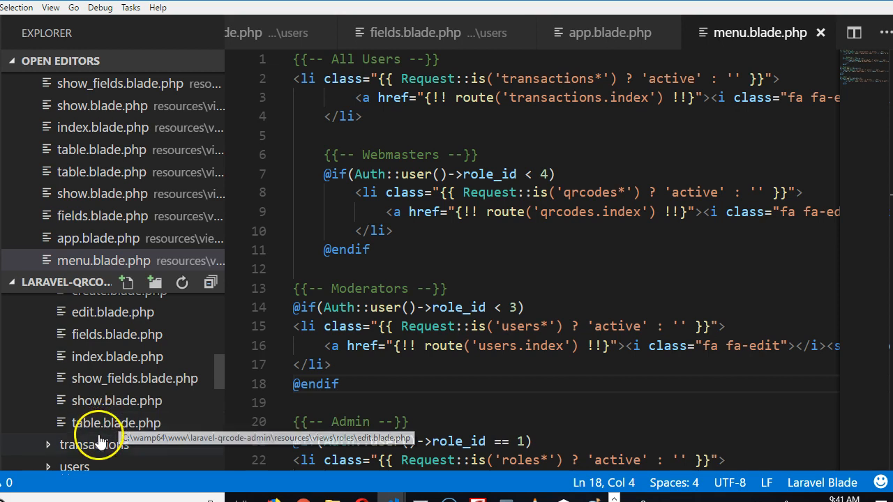
pyautogui.click(116, 422)
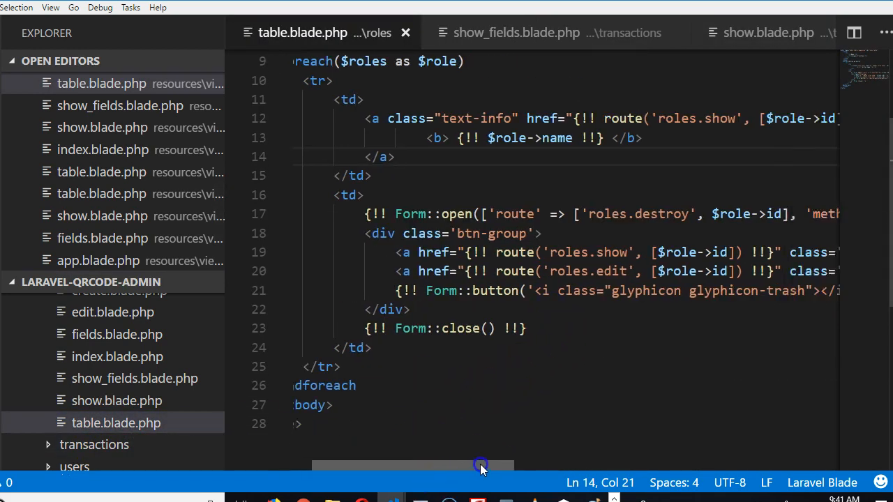
pyautogui.hscroll(-3)
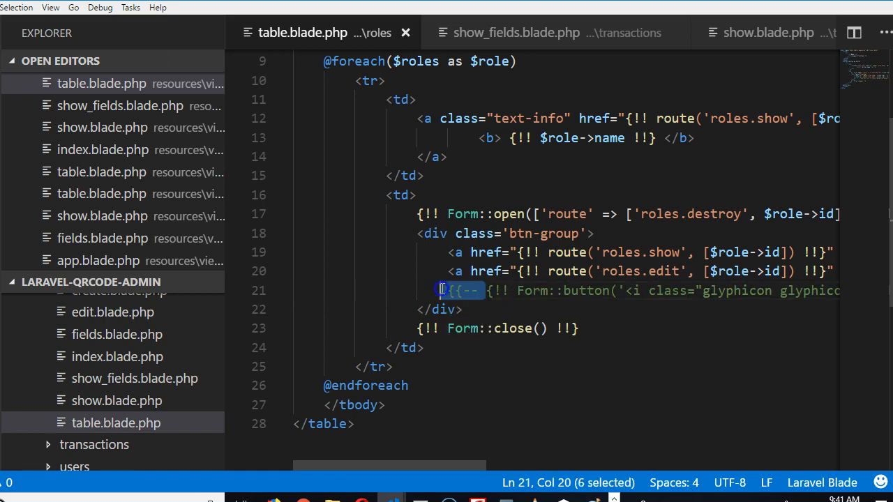
pyautogui.moveTo(478, 313)
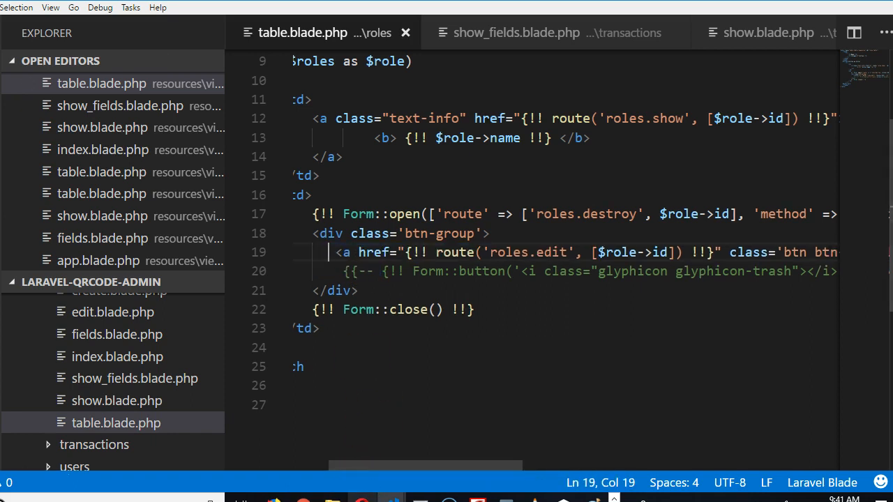
# Reload the Roles page to confirm each role shows only the edit icon
pyautogui.rightClick(370, 140)
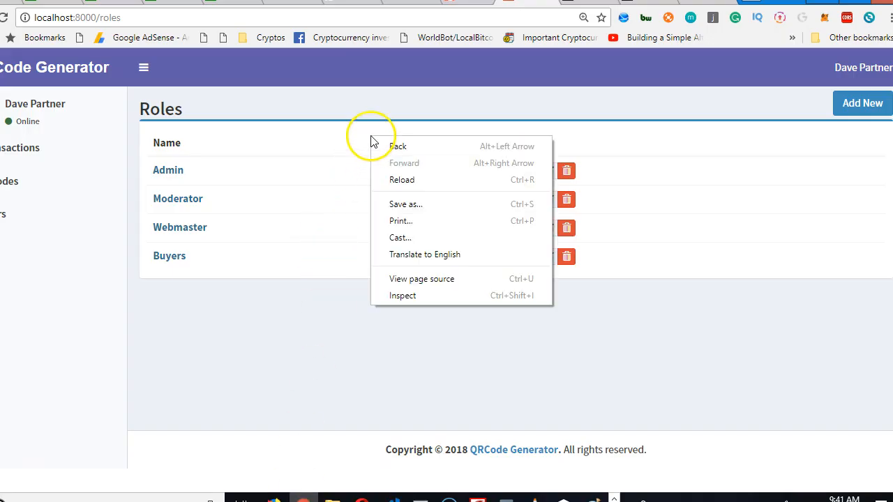
pyautogui.click(237, 170)
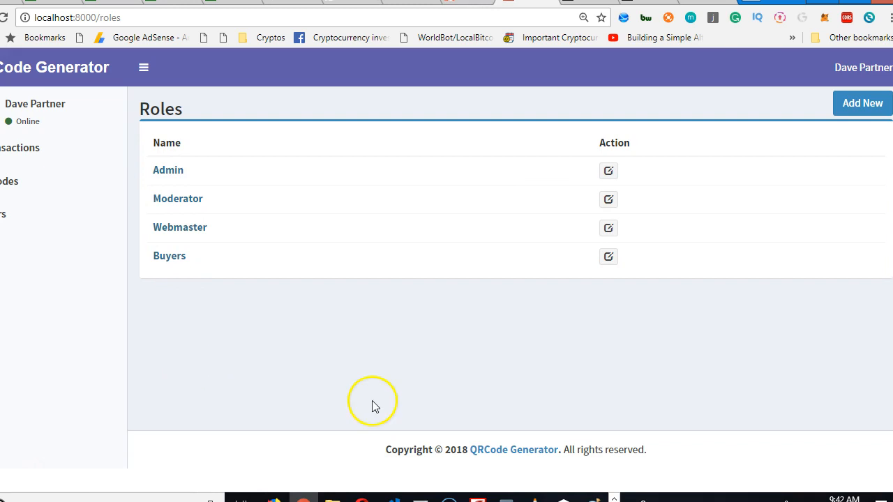
pyautogui.moveTo(529, 173)
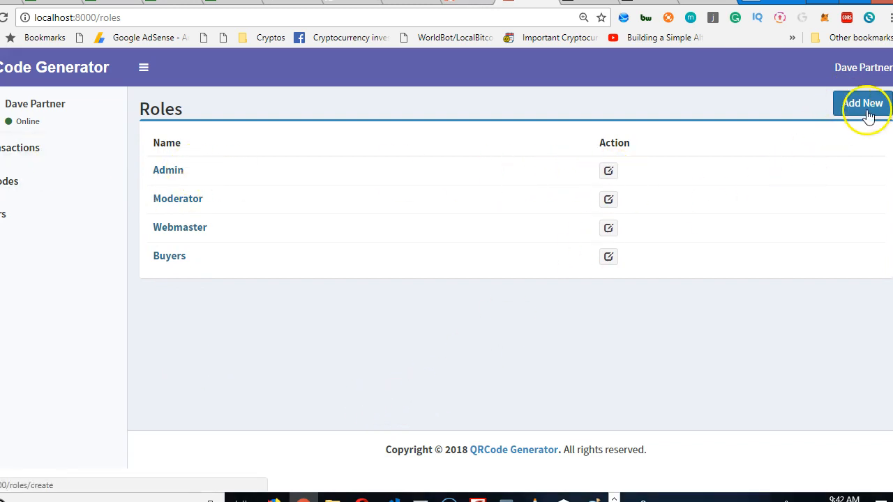
pyautogui.moveTo(695, 182)
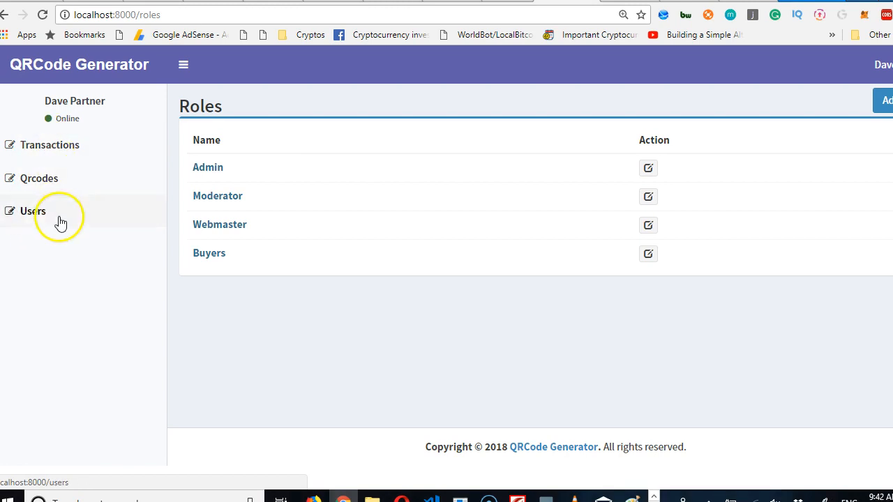
pyautogui.moveTo(63, 118)
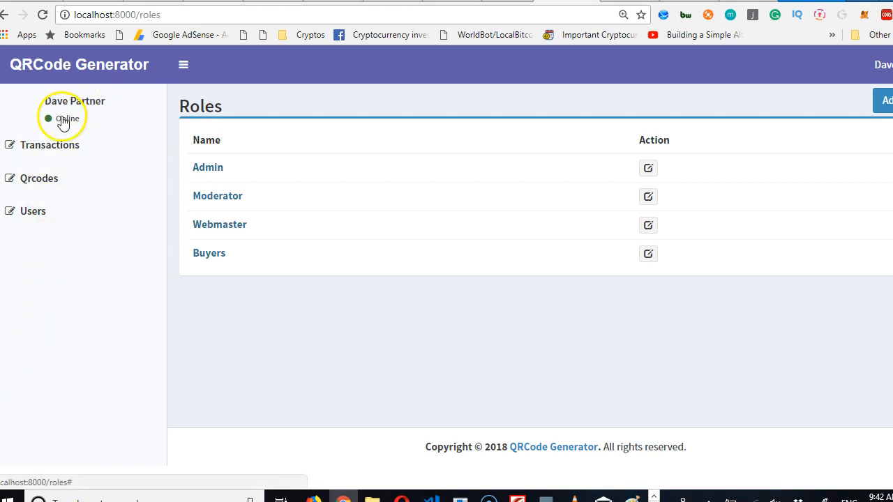
pyautogui.moveTo(857, 328)
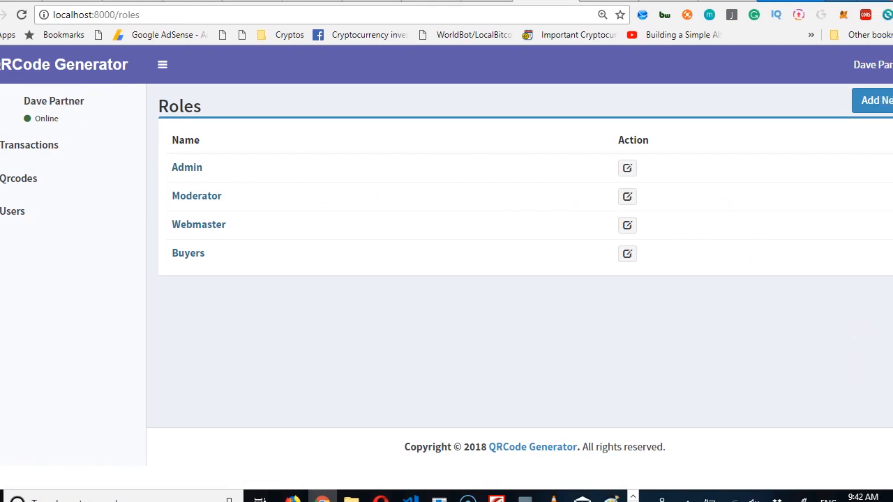
pyautogui.click(873, 64)
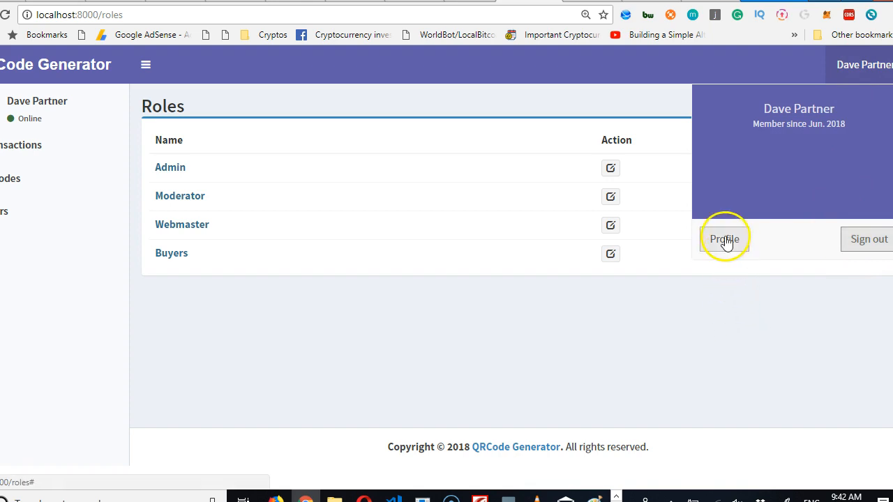
pyautogui.click(724, 239)
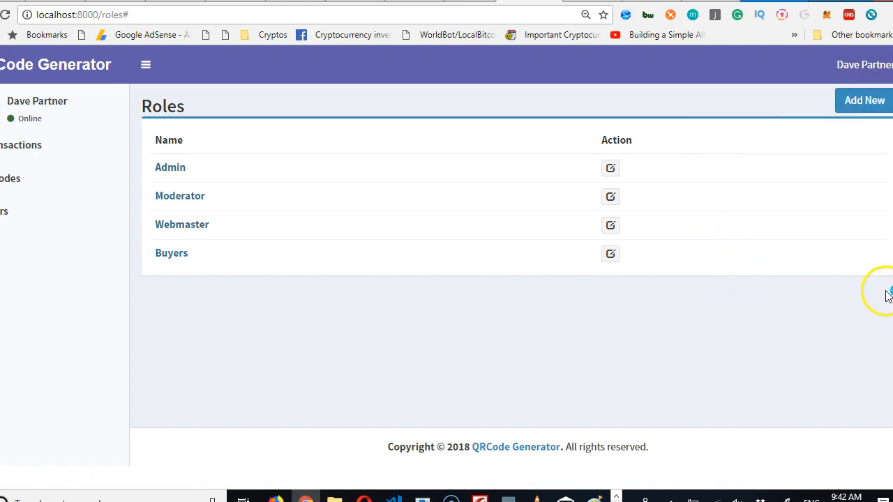
pyautogui.click(865, 64)
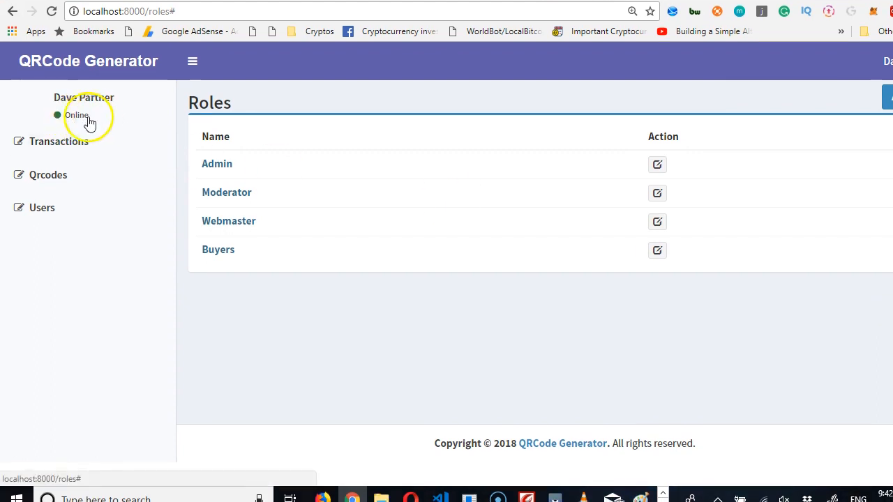
pyautogui.moveTo(101, 122)
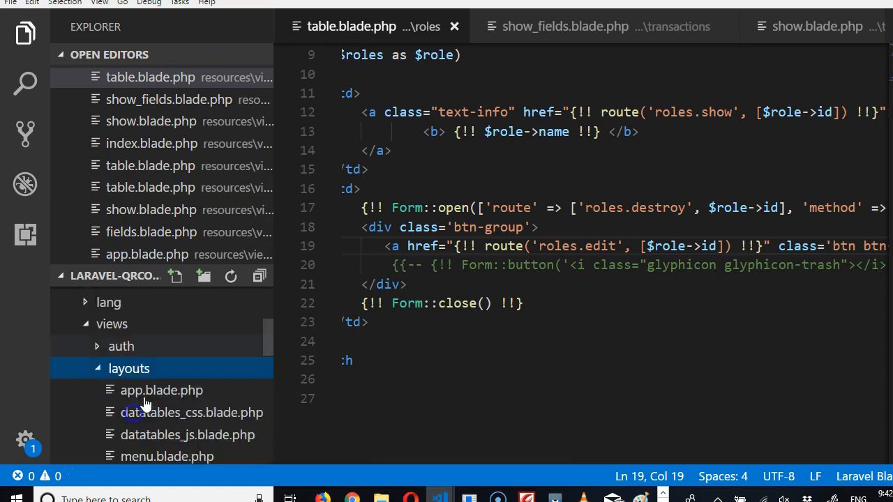
# In layouts/app.blade.php point the Profile href at /users/{{ Auth::user()->id }}
pyautogui.scroll(-3)
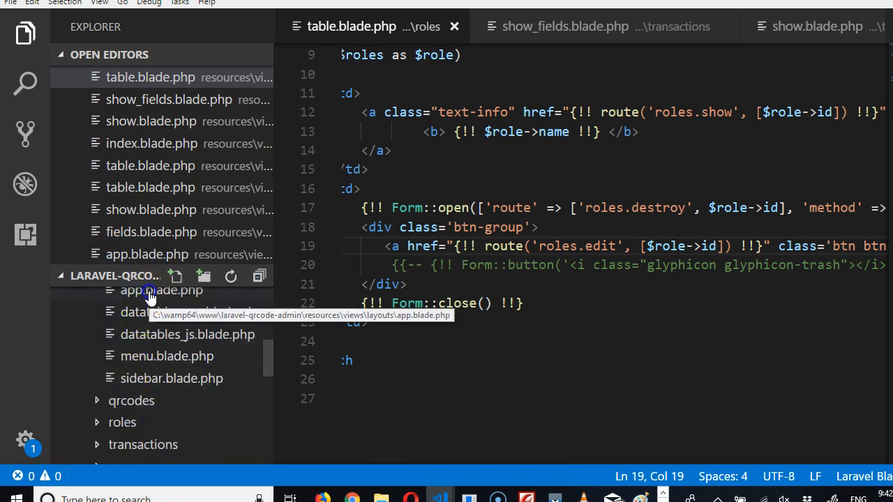
pyautogui.click(148, 290)
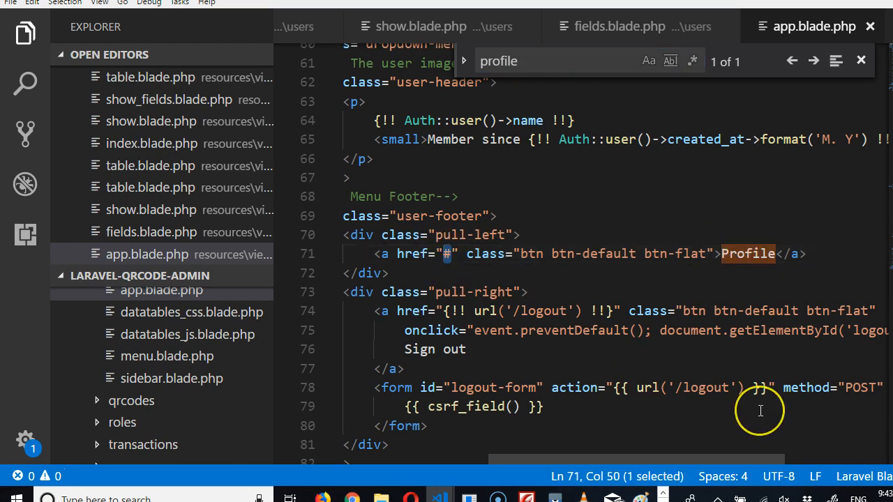
pyautogui.write('/users/')
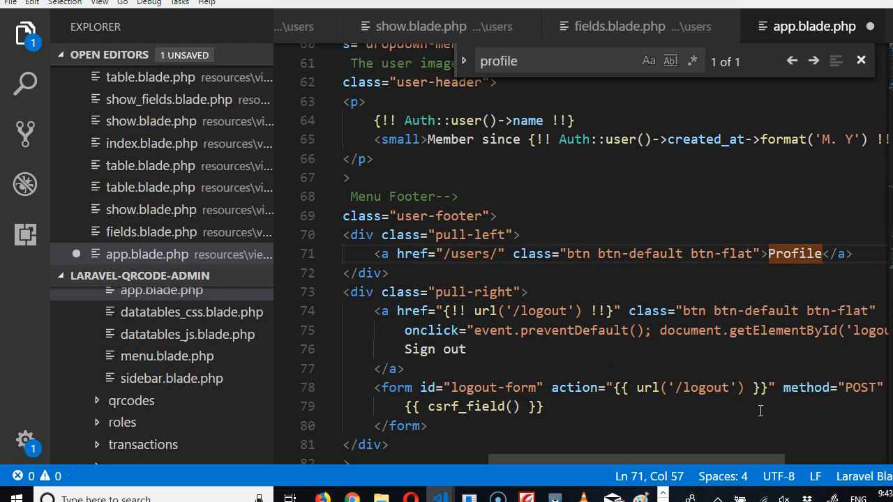
pyautogui.write('{{ Auth::user')
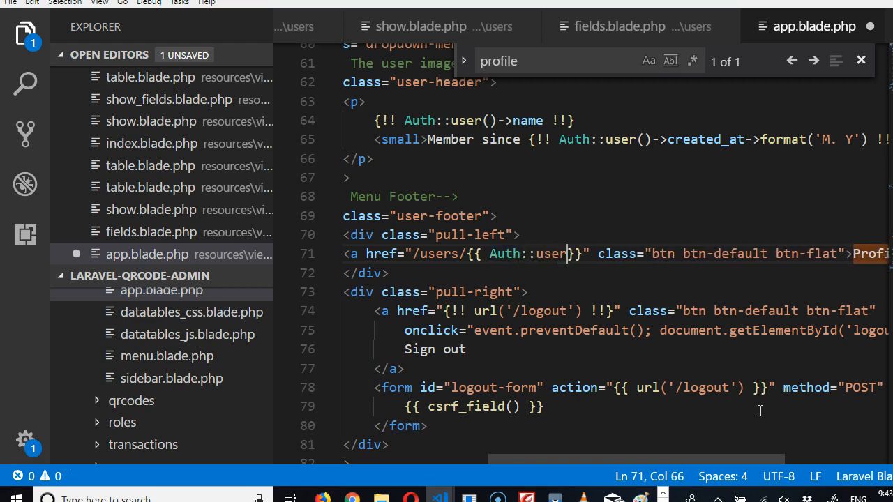
pyautogui.write('()->id')
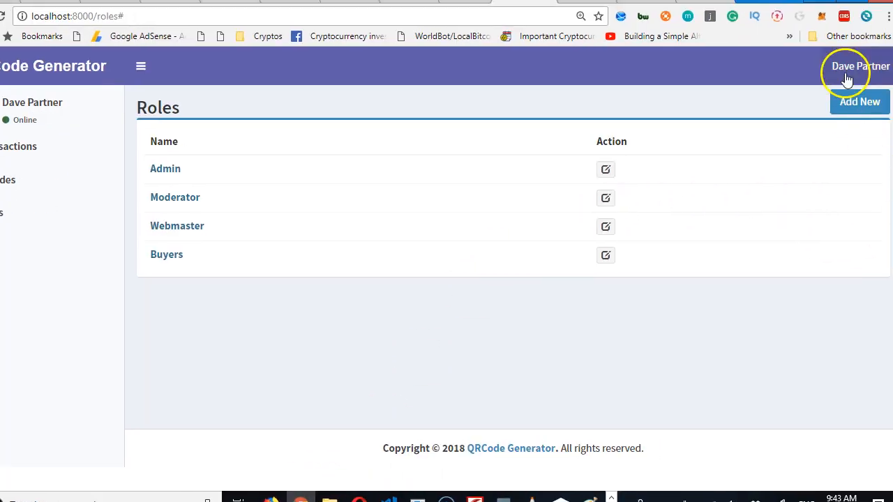
# From the account panel follow the Profile link to the User: 1 detail page
pyautogui.click(859, 66)
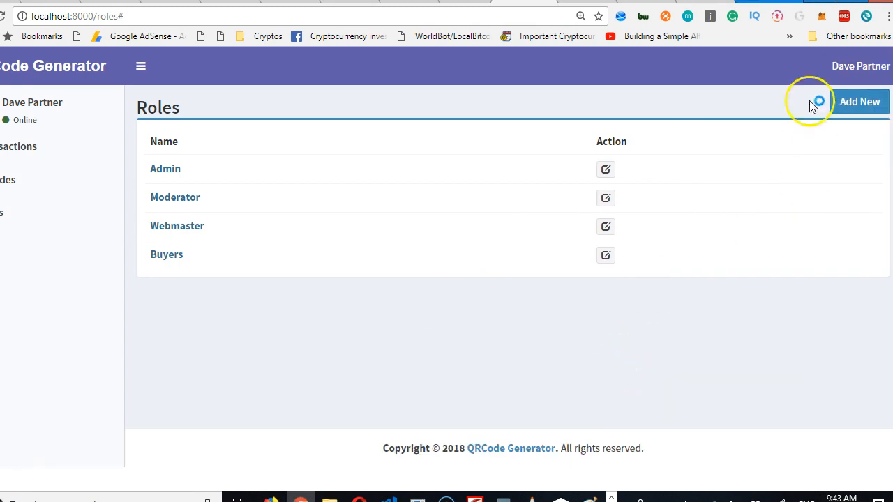
pyautogui.click(860, 65)
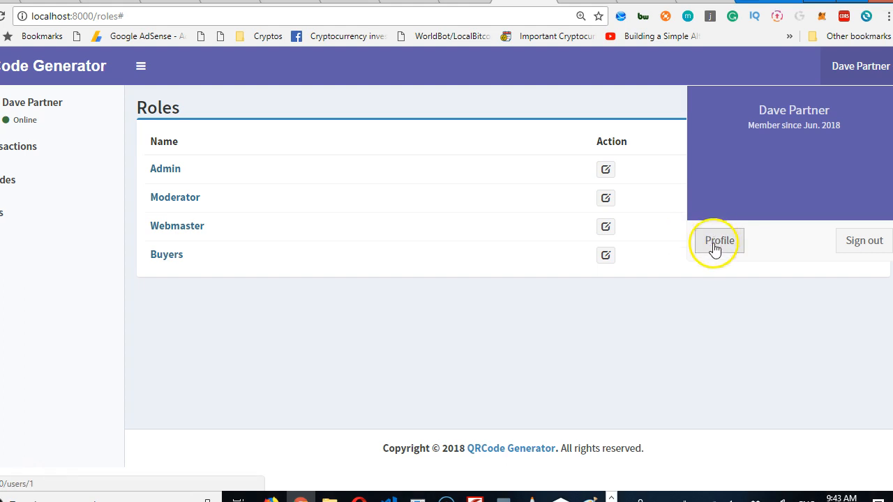
pyautogui.click(720, 240)
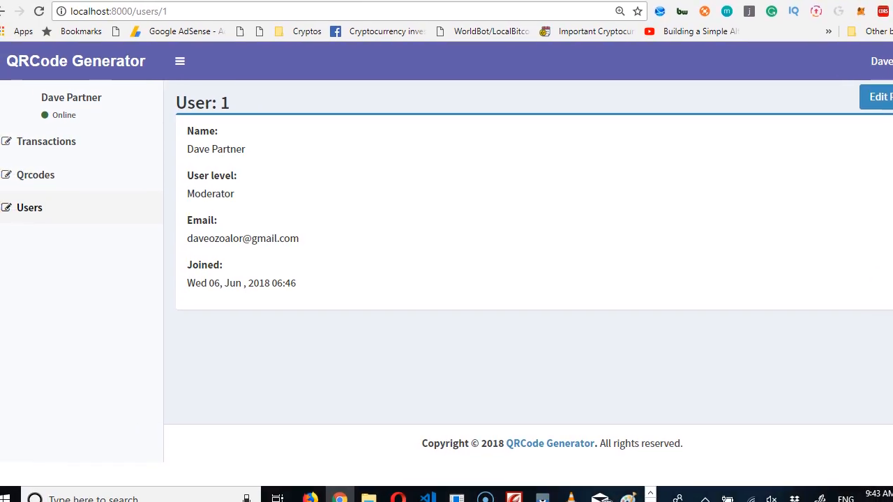
pyautogui.moveTo(118, 131)
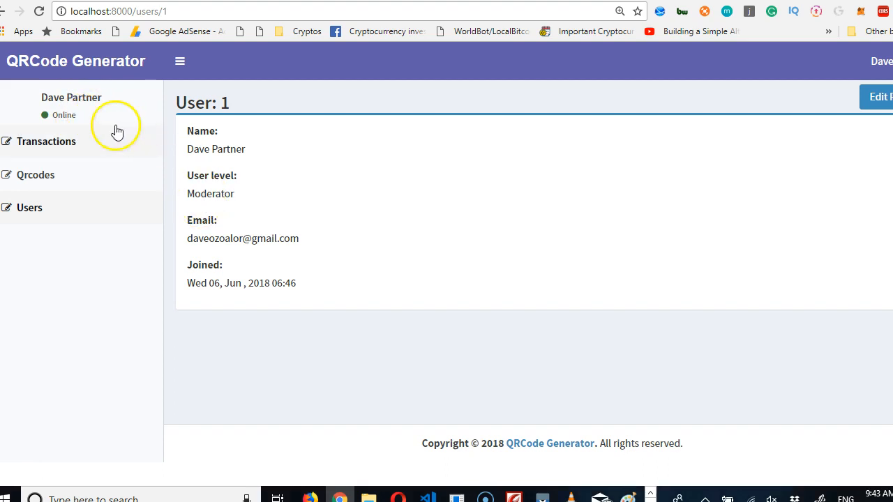
pyautogui.moveTo(427, 498)
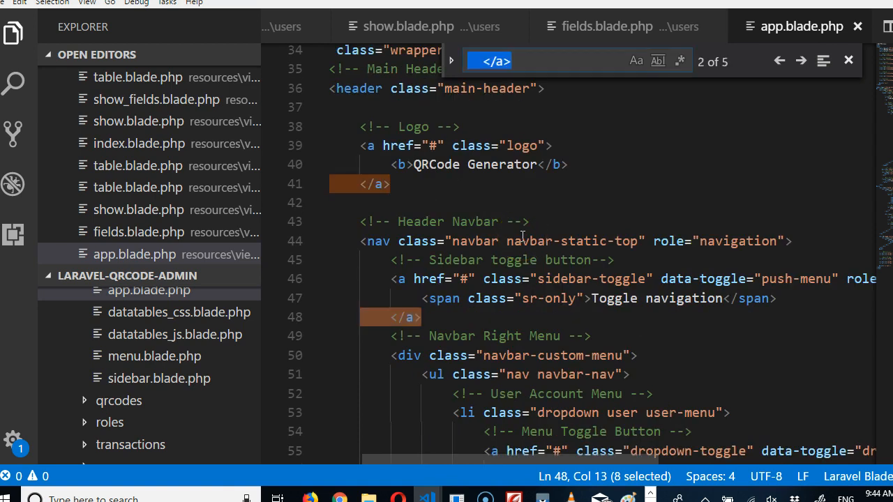
# Search 'online' and bring up the Status line in sidebar.blade.php
pyautogui.write('online')
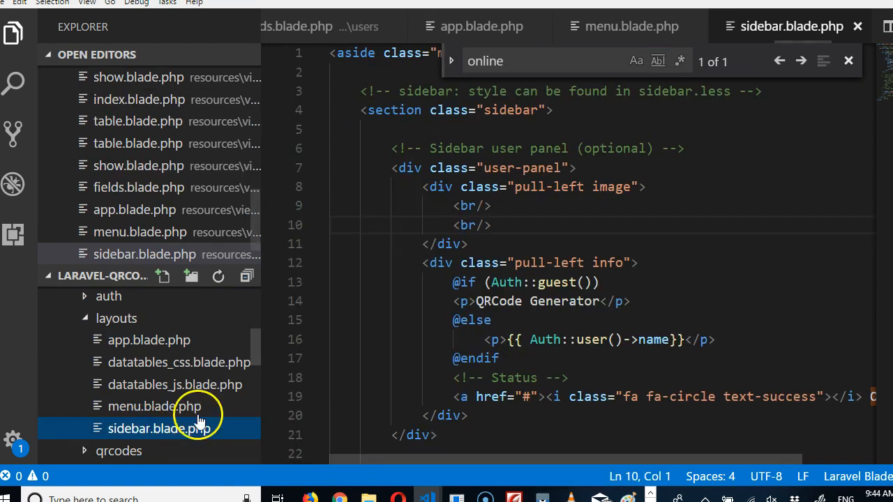
pyautogui.scroll(-3)
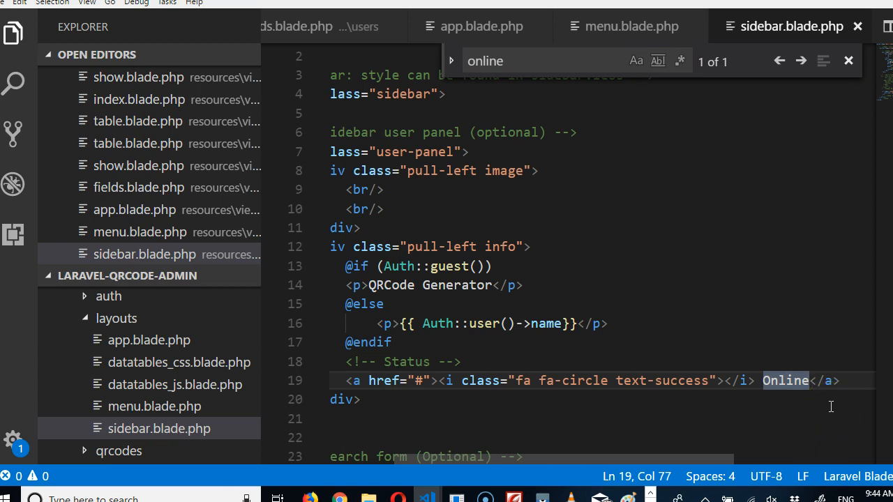
pyautogui.press('Backspace')
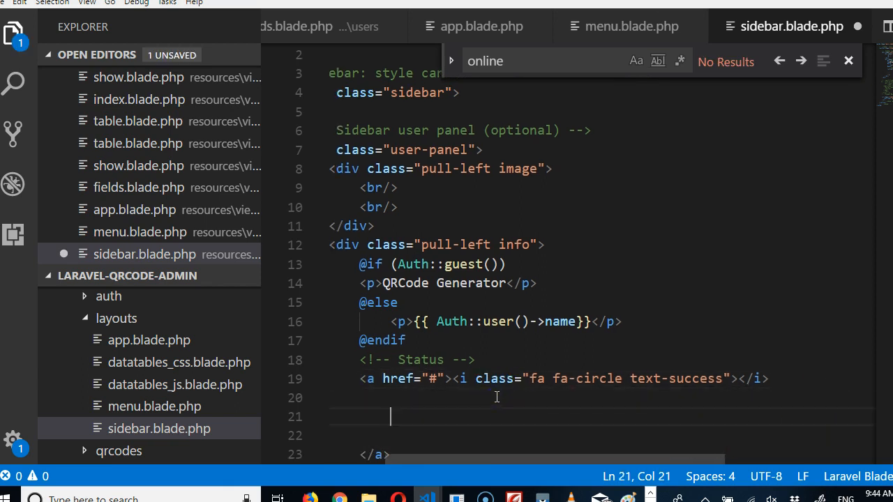
pyautogui.write('@if(')
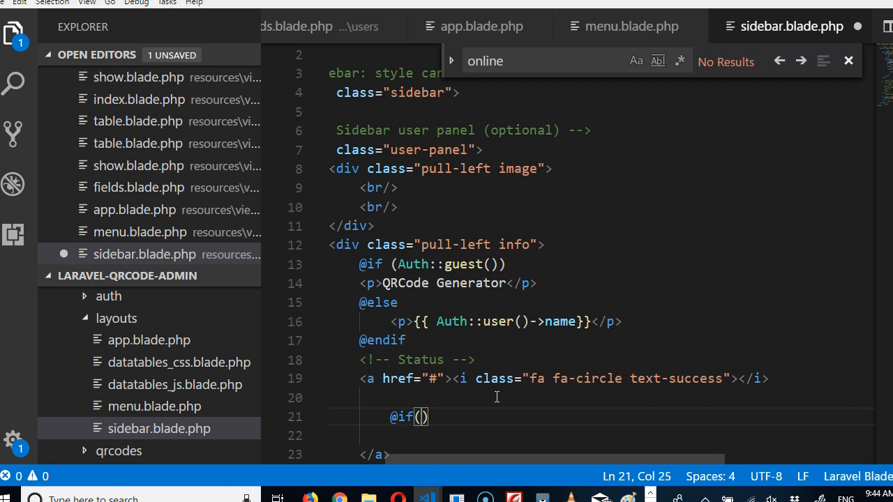
pyautogui.write('Auth')
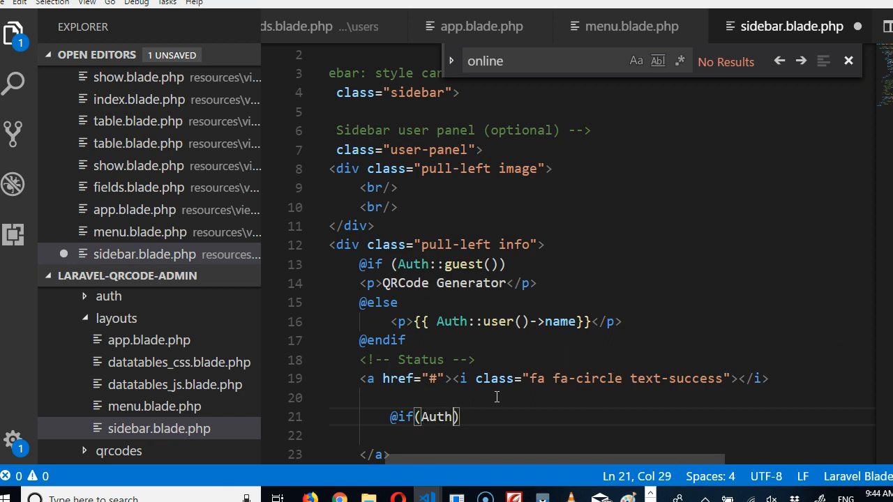
pyautogui.write('::use')
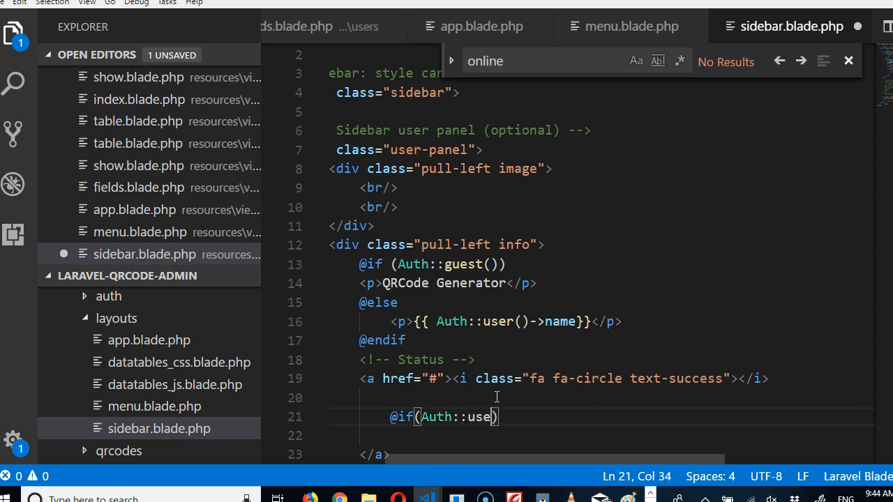
pyautogui.write('r()')
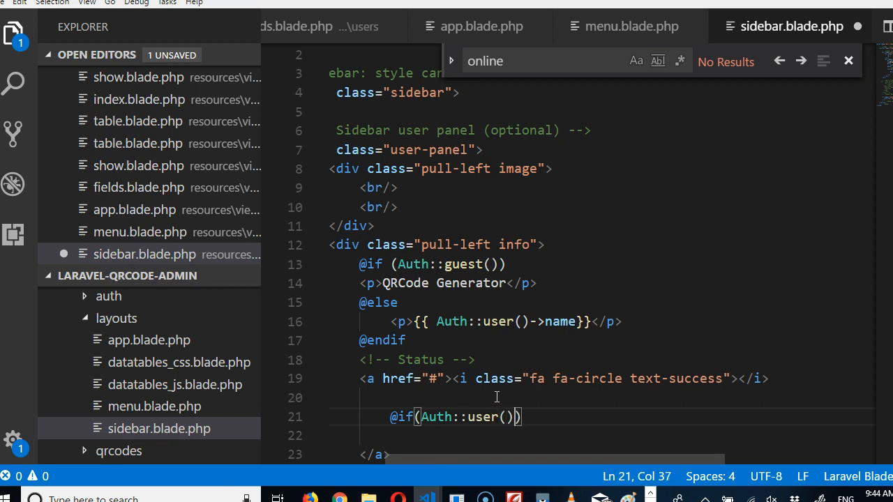
pyautogui.write('->role')
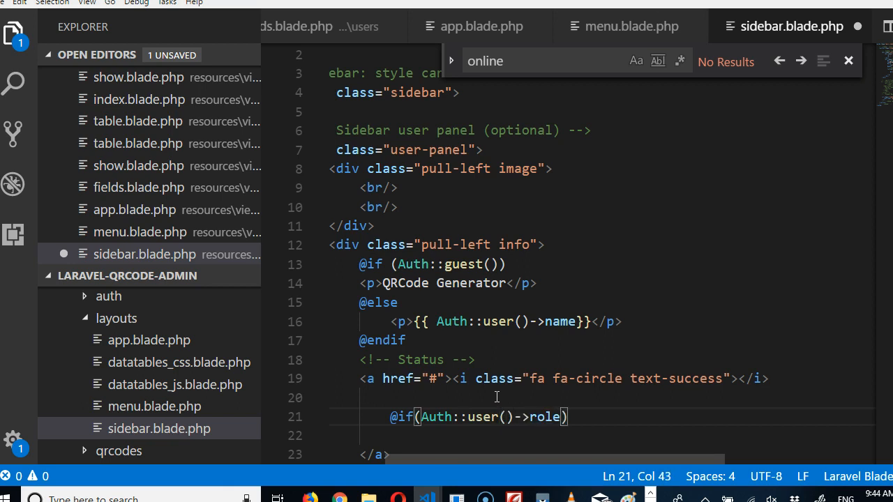
pyautogui.write('_id == 1')
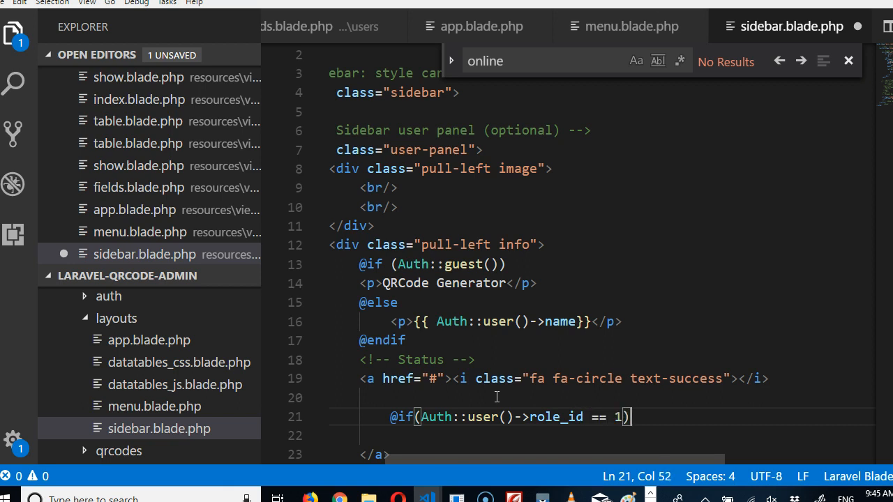
pyautogui.write('Admin')
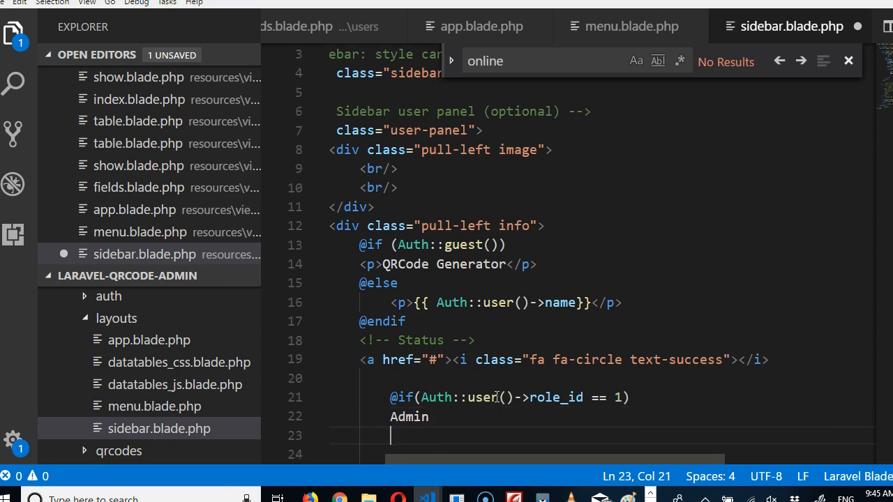
pyautogui.write('@en')
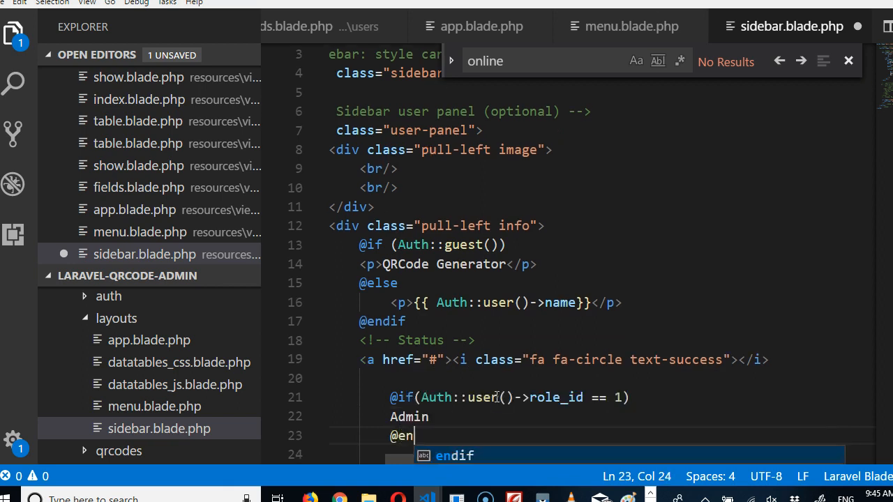
pyautogui.write('lseif')
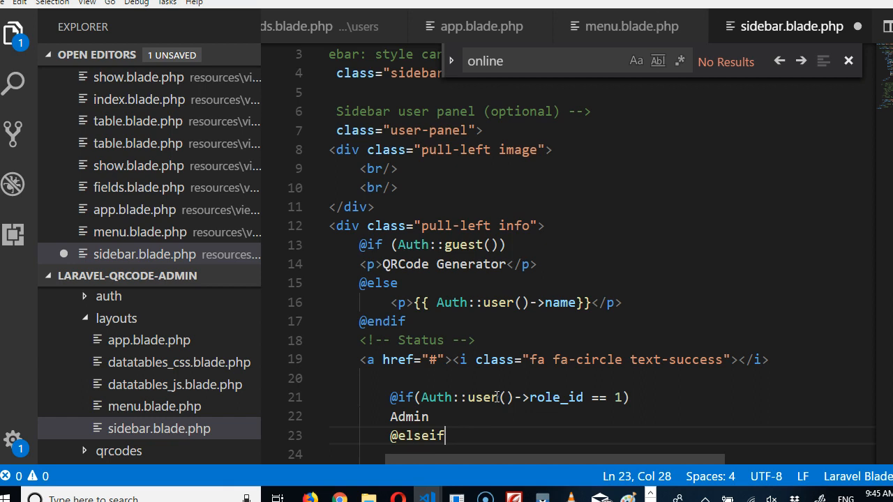
pyautogui.write('(')
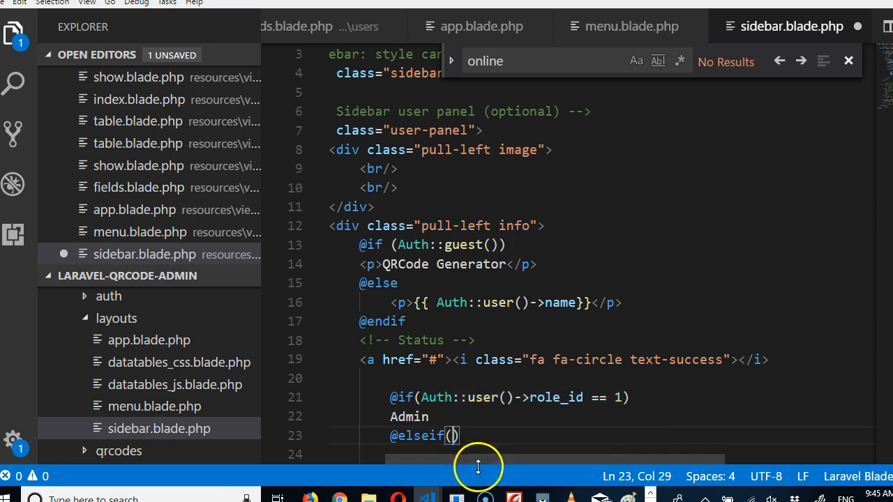
pyautogui.write('Auth::user()->role_id ==')
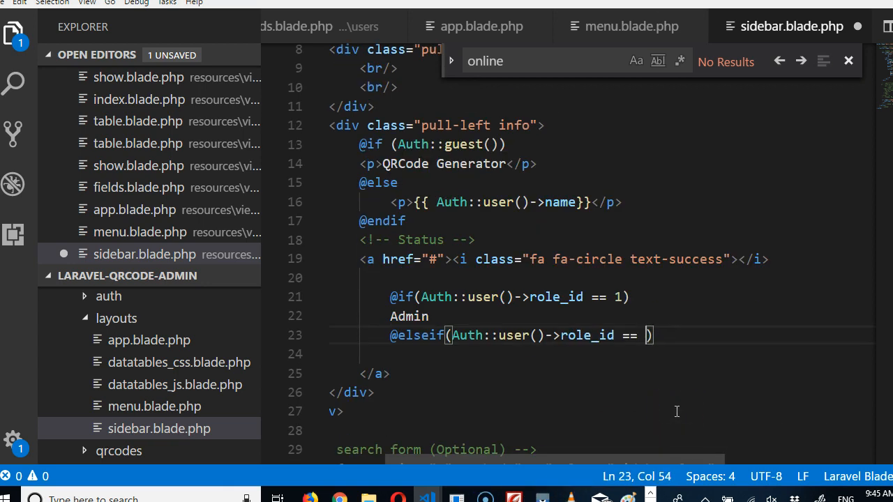
pyautogui.write('2')
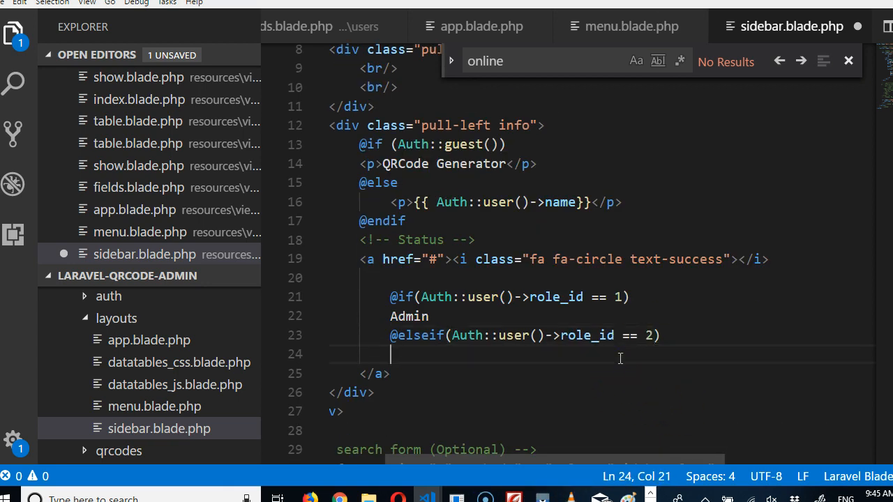
pyautogui.write('Moderator')
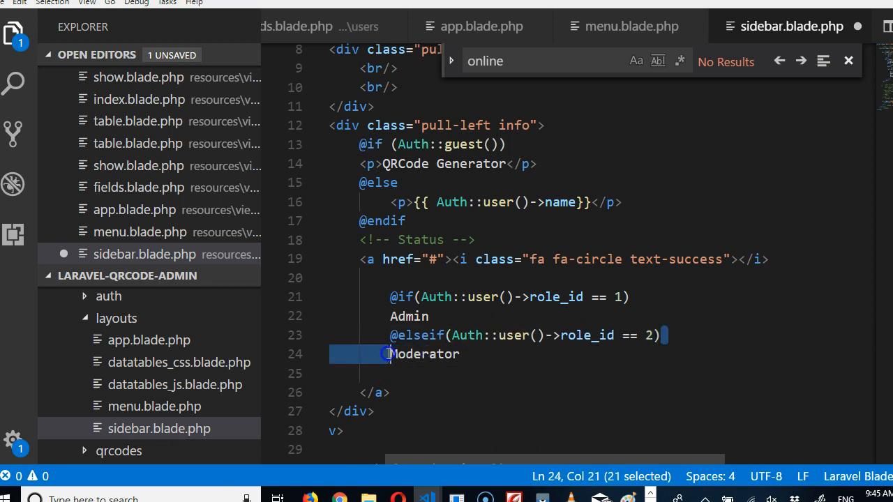
pyautogui.write('@elseif(Auth::user()->role_id == 2)')
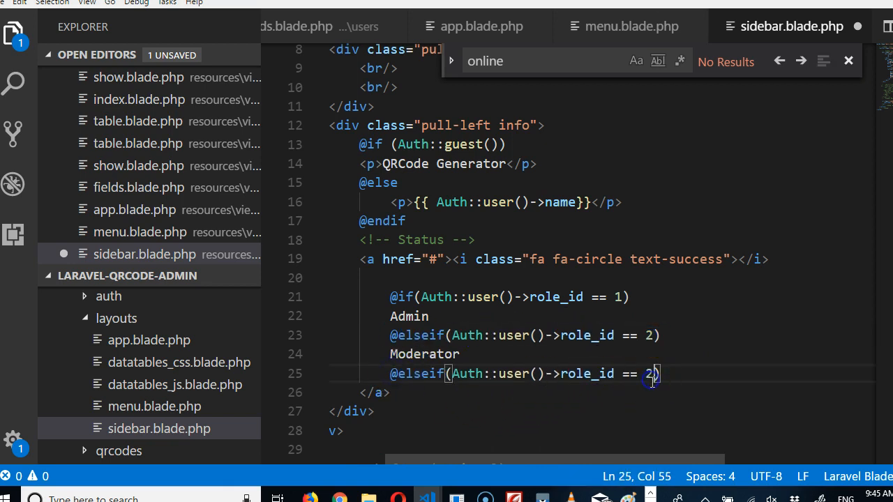
pyautogui.write('3')
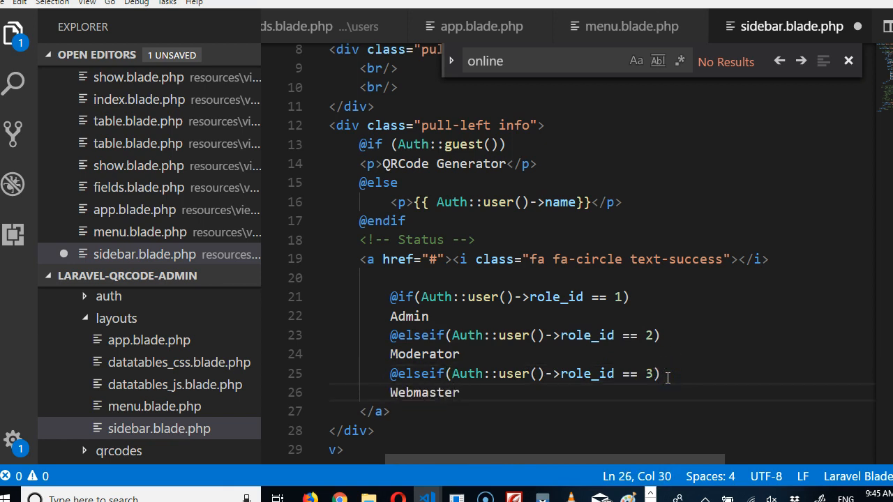
pyautogui.press('Enter')
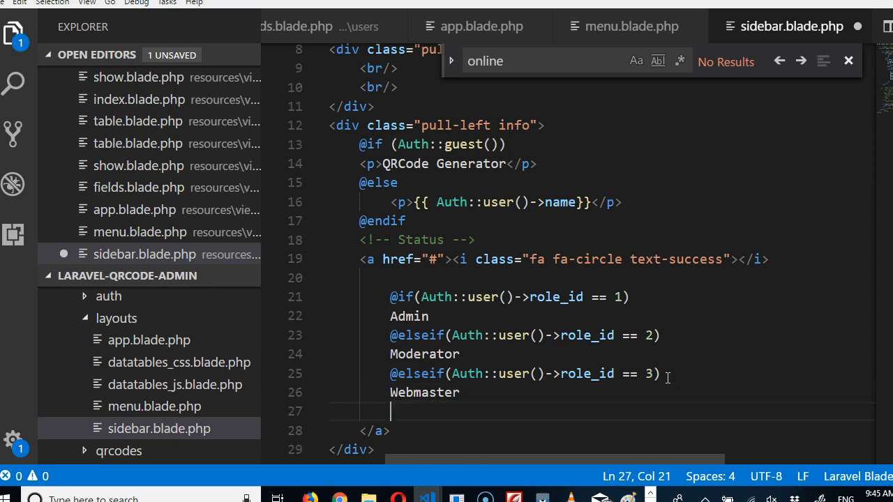
pyautogui.write('@elseif(Auth::user()->role_id == 2)')
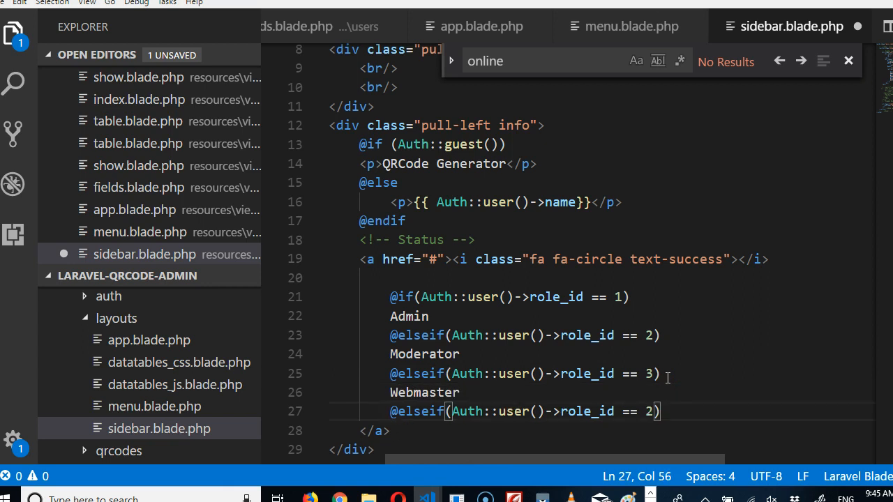
pyautogui.press('Enter')
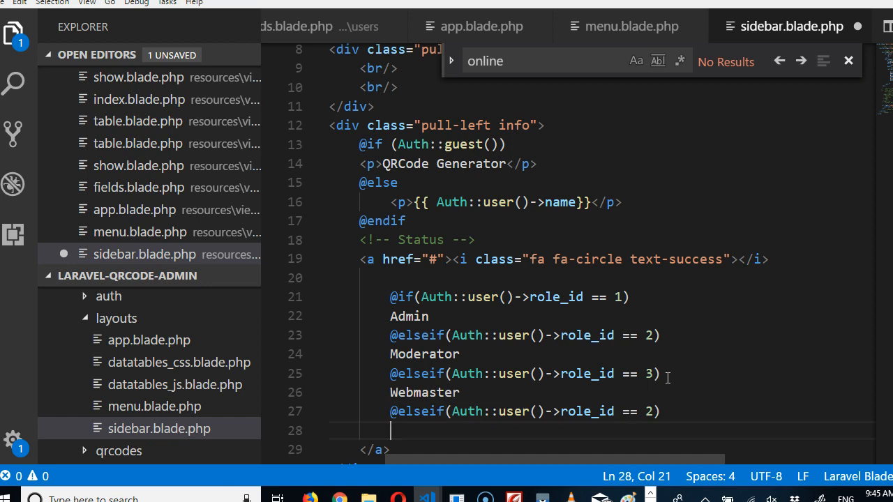
pyautogui.write('Buyer')
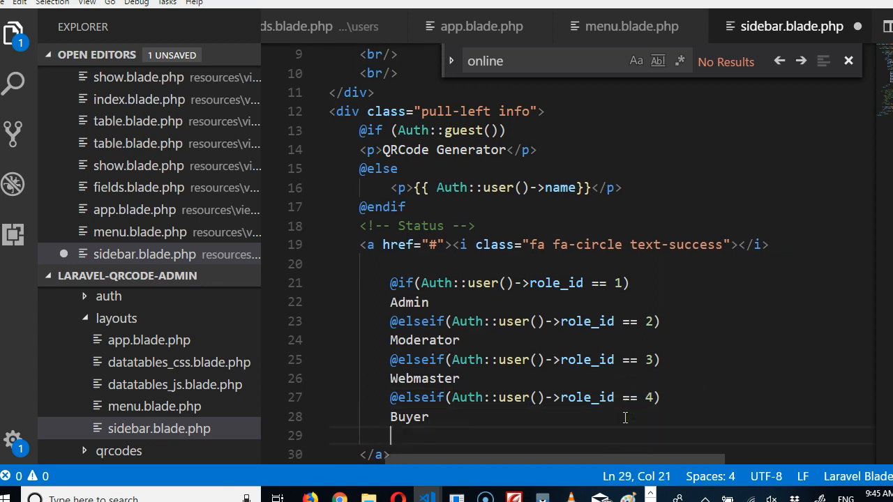
pyautogui.write('@end')
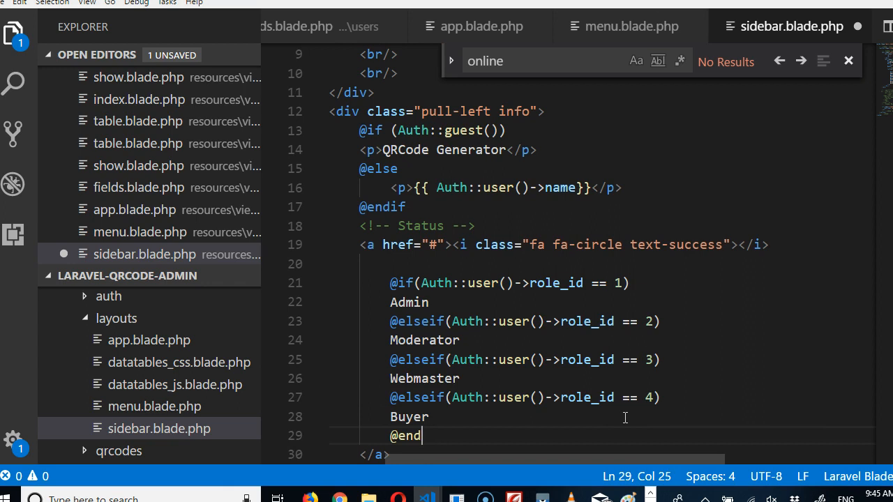
pyautogui.write('if')
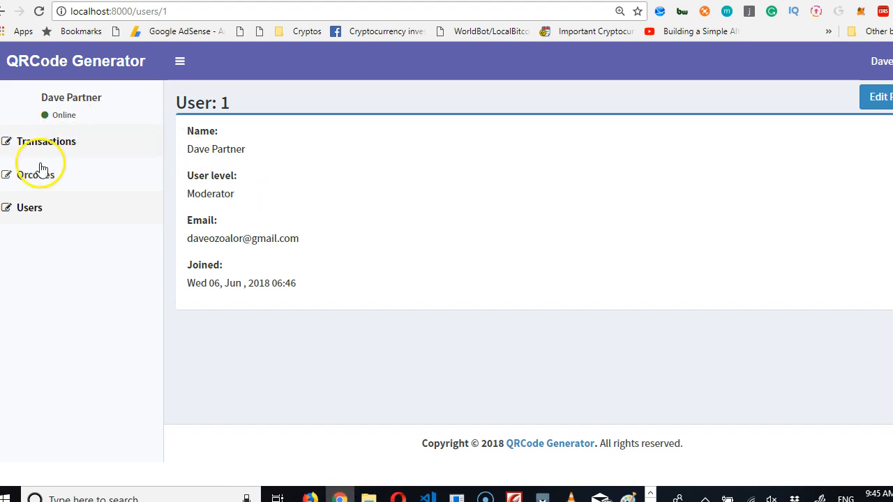
# Go to localhost:8000/roles and start editing the Moderator role
pyautogui.click(188, 11)
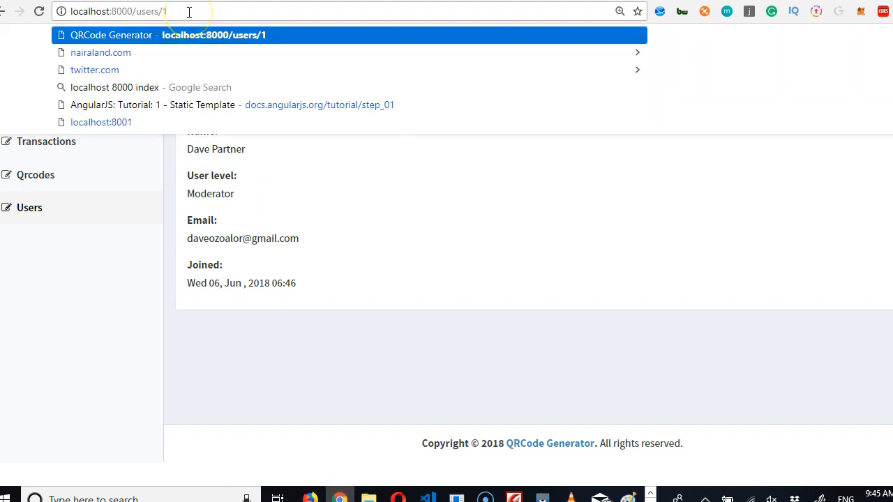
pyautogui.write('roles')
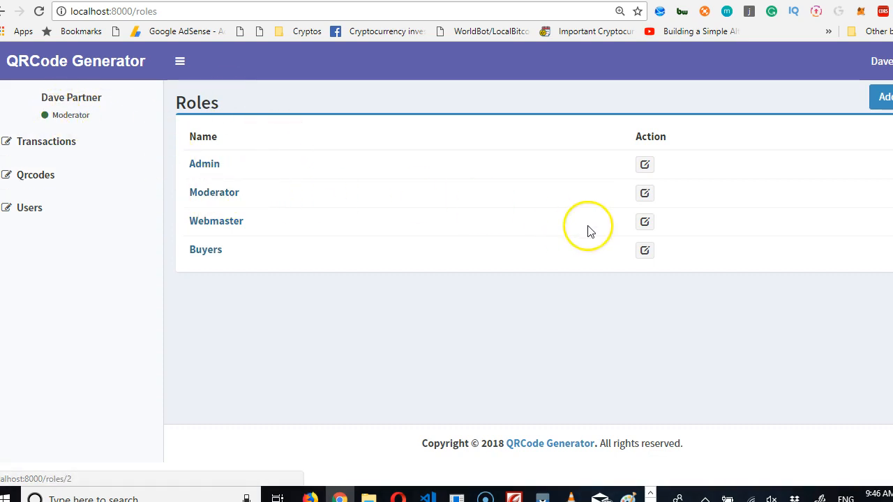
pyautogui.moveTo(324, 198)
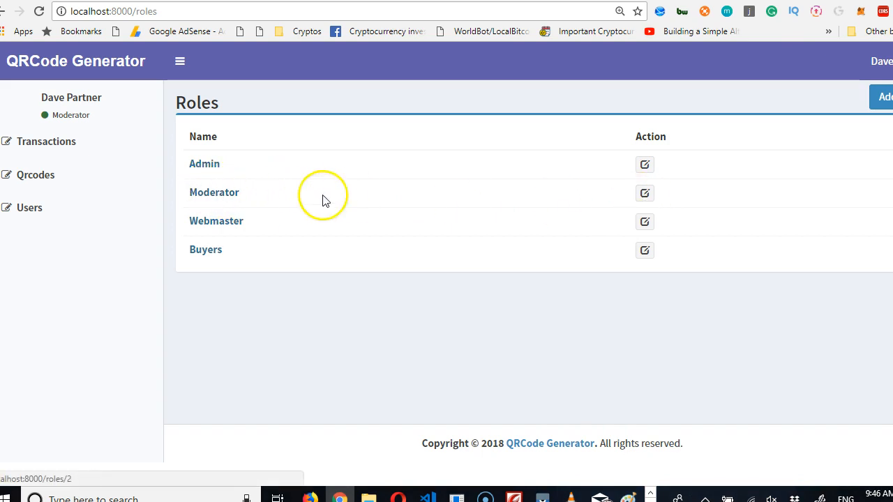
pyautogui.moveTo(662, 245)
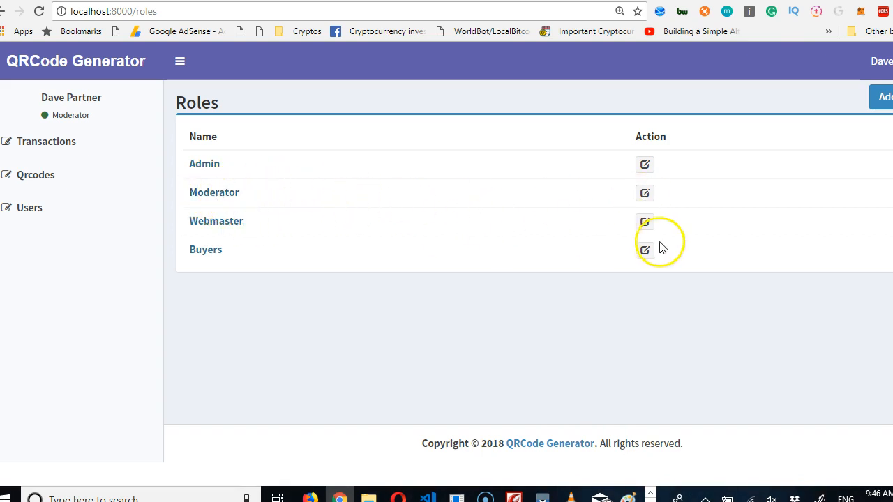
pyautogui.click(645, 193)
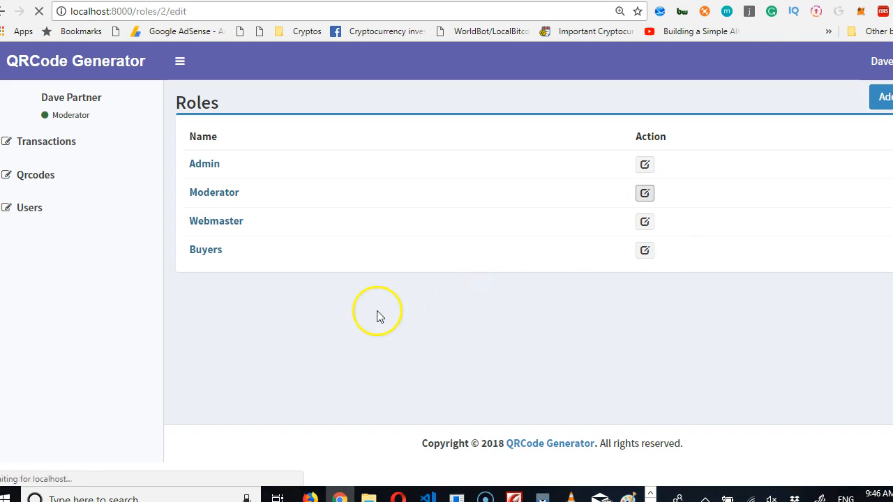
# Change the role's Name to Manager and save it
pyautogui.click(645, 193)
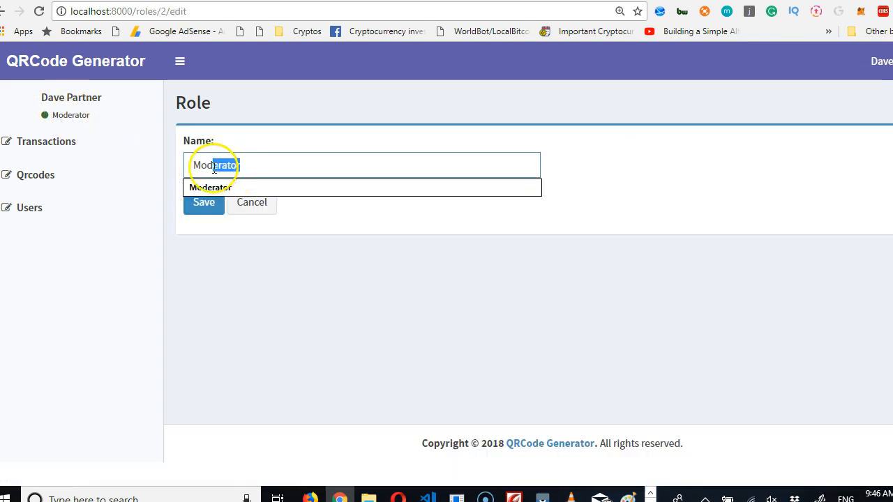
pyautogui.write('Manager')
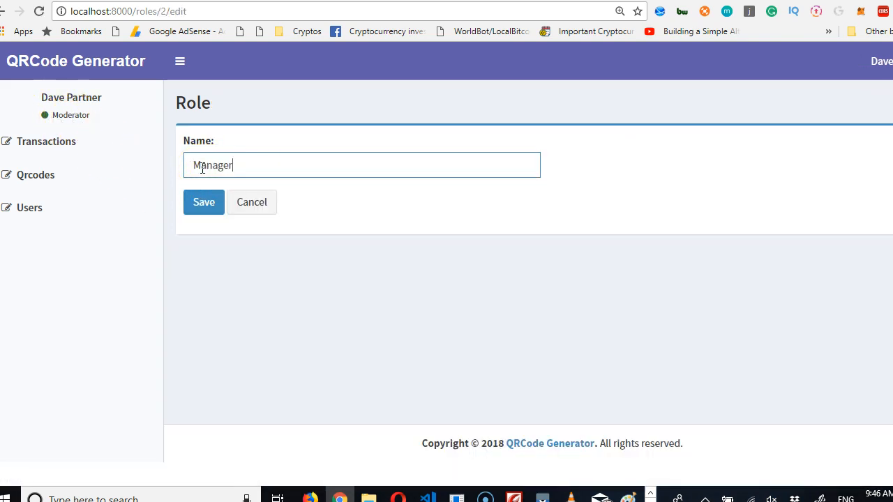
pyautogui.click(204, 201)
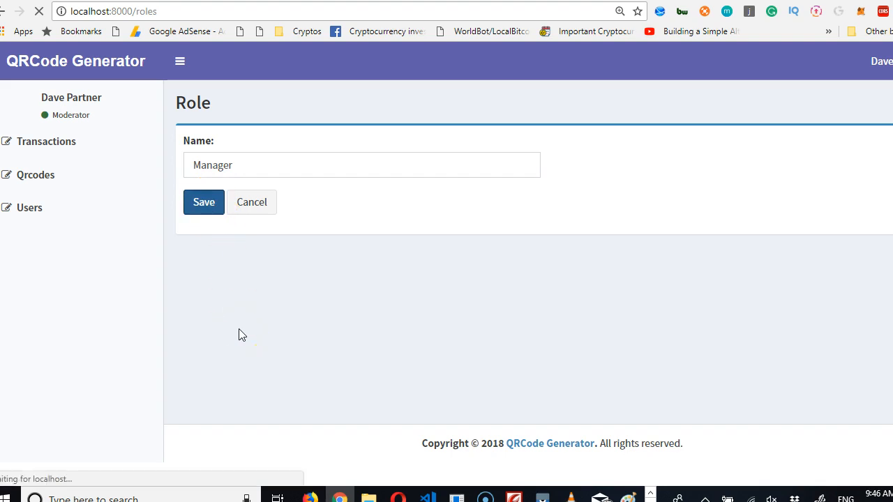
pyautogui.click(203, 200)
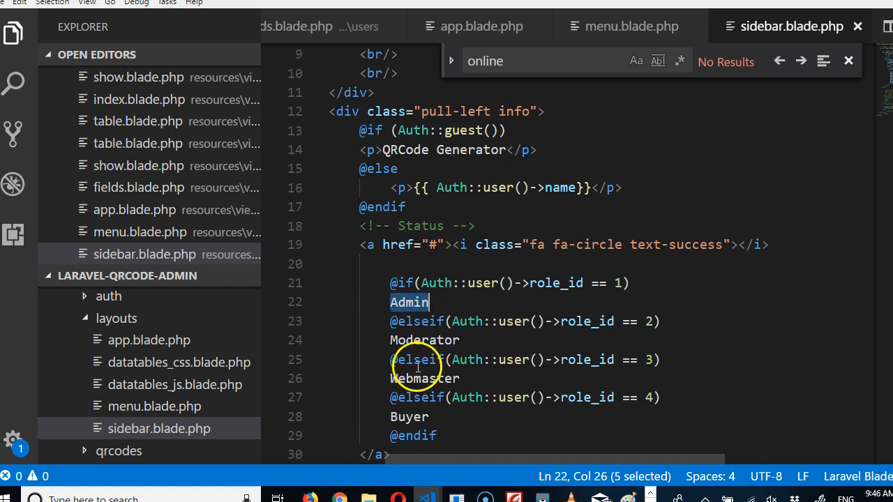
pyautogui.moveTo(402, 125)
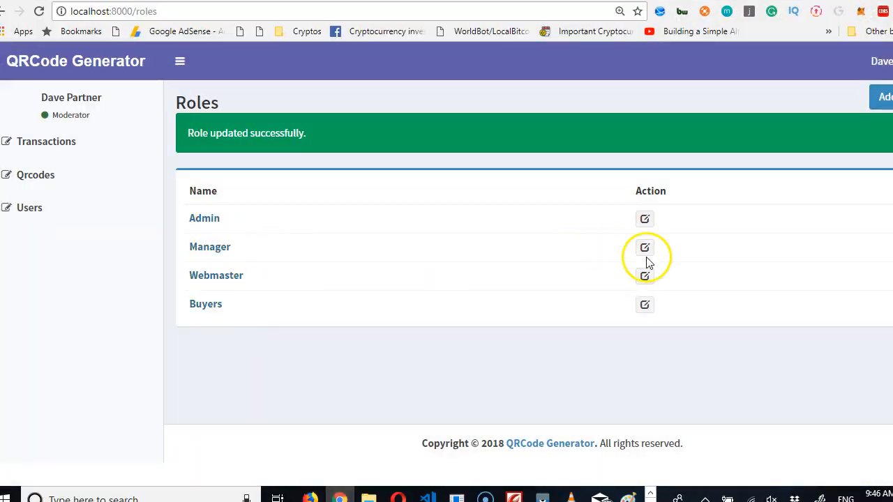
# Edit the Manager role, set its Name back to Moderator and save
pyautogui.click(645, 246)
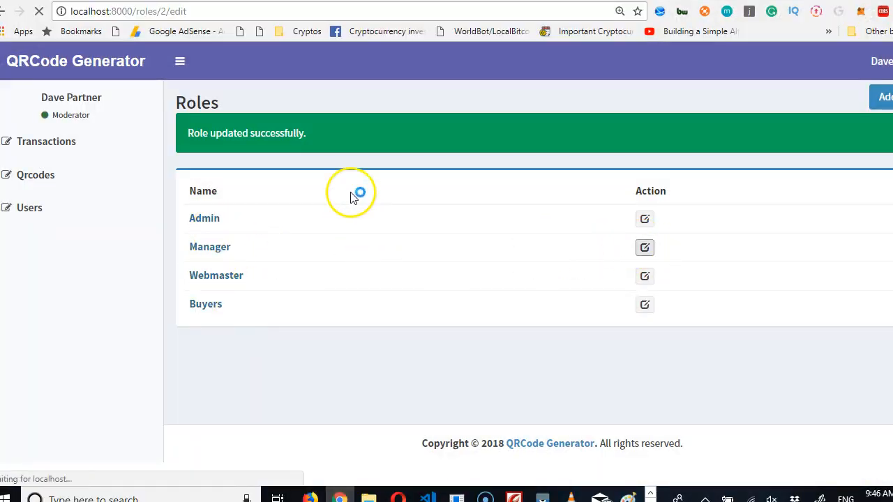
pyautogui.click(644, 249)
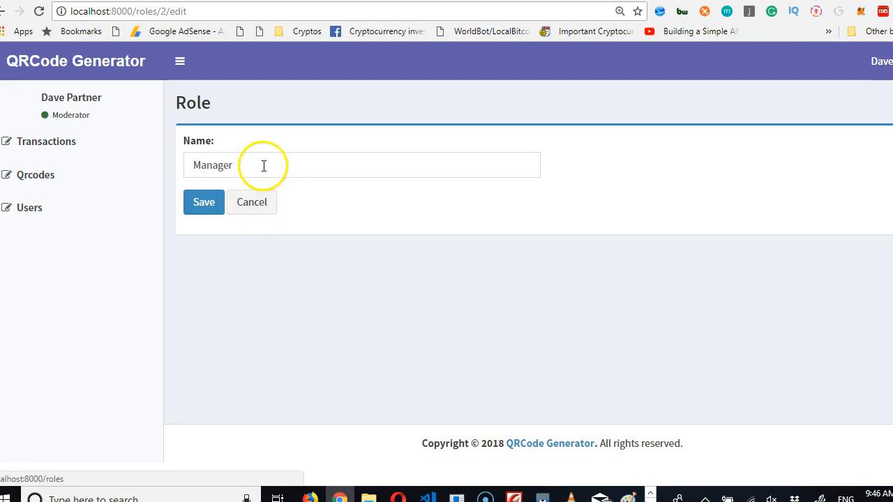
pyautogui.click(262, 164)
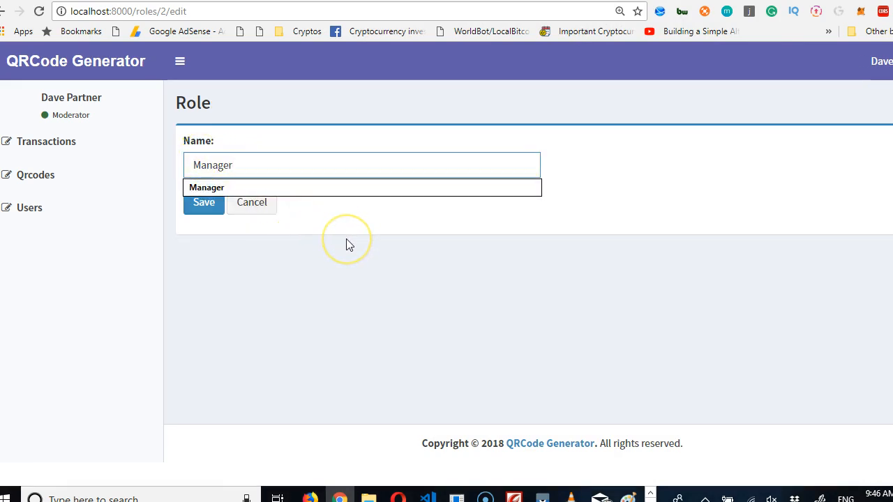
pyautogui.write('Moderator')
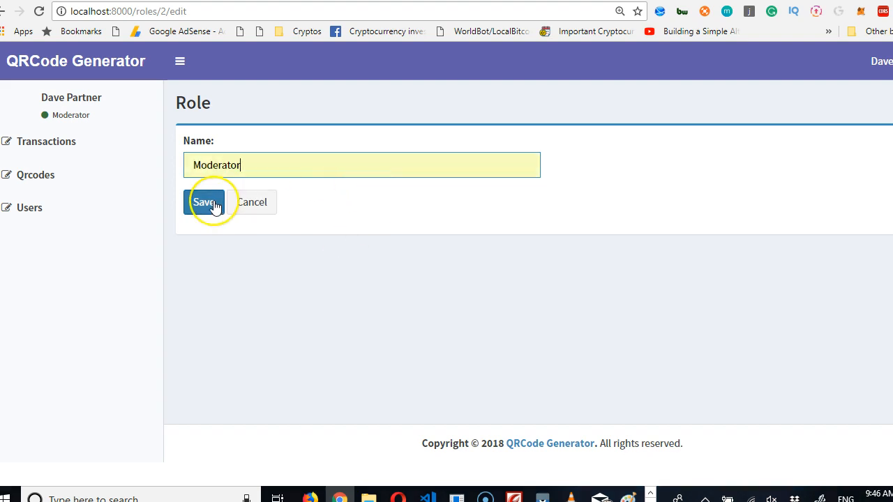
pyautogui.click(204, 201)
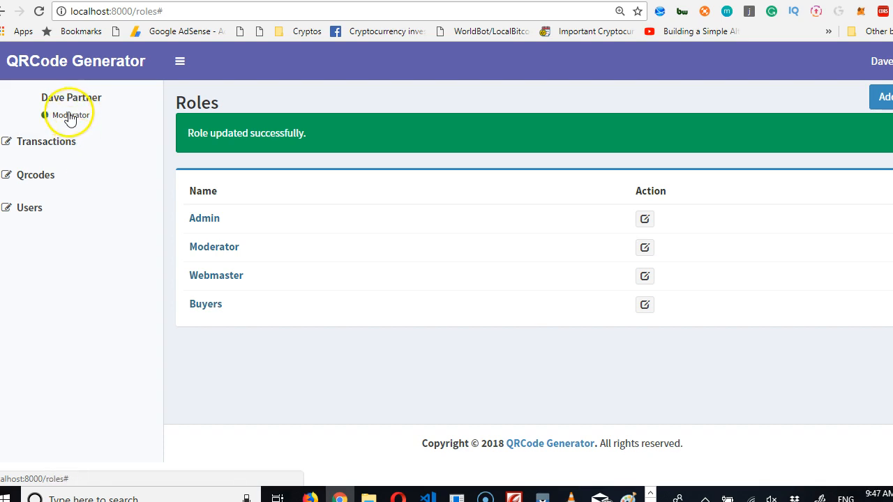
pyautogui.moveTo(69, 111)
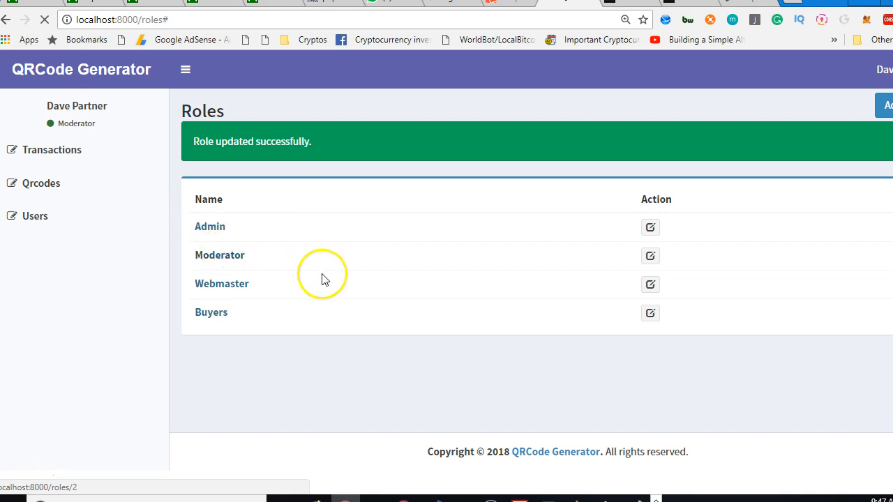
# View the Moderator role's detail page, then the Admin role's detail page
pyautogui.click(219, 253)
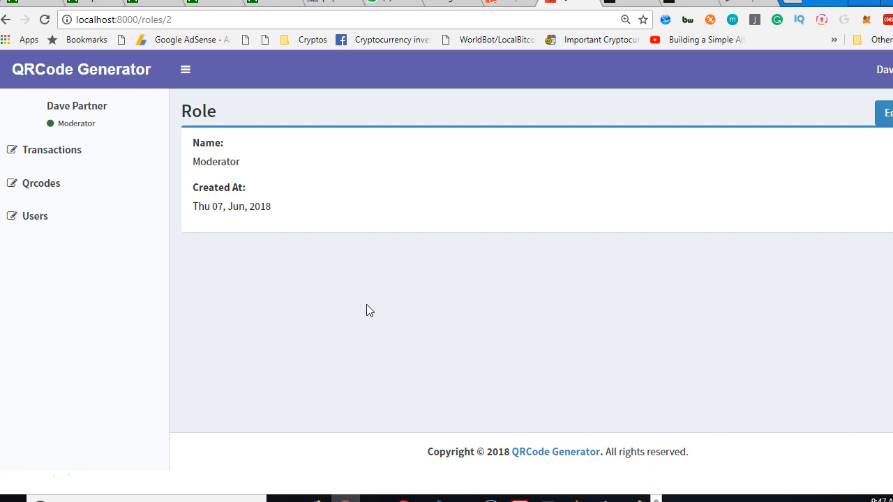
pyautogui.moveTo(125, 442)
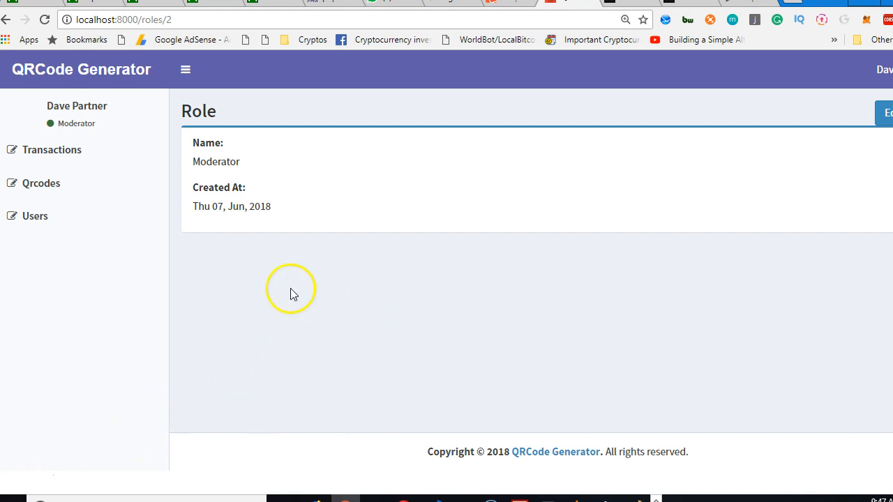
pyautogui.moveTo(237, 207)
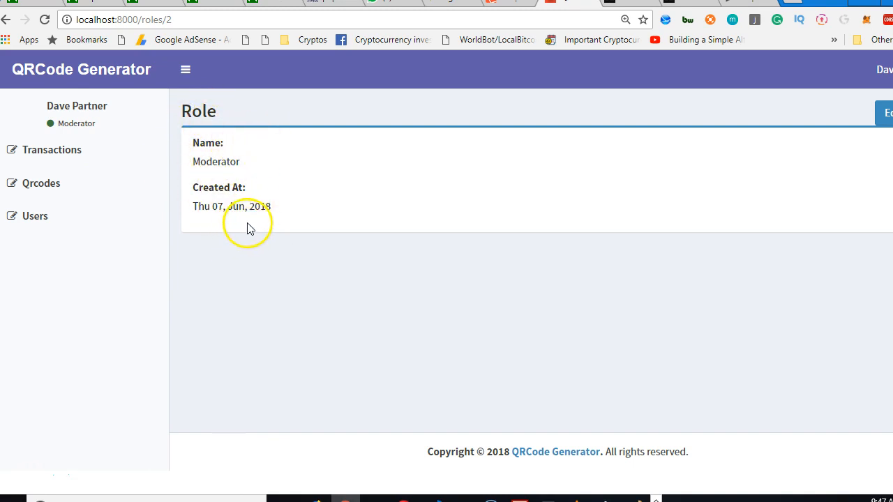
pyautogui.moveTo(238, 240)
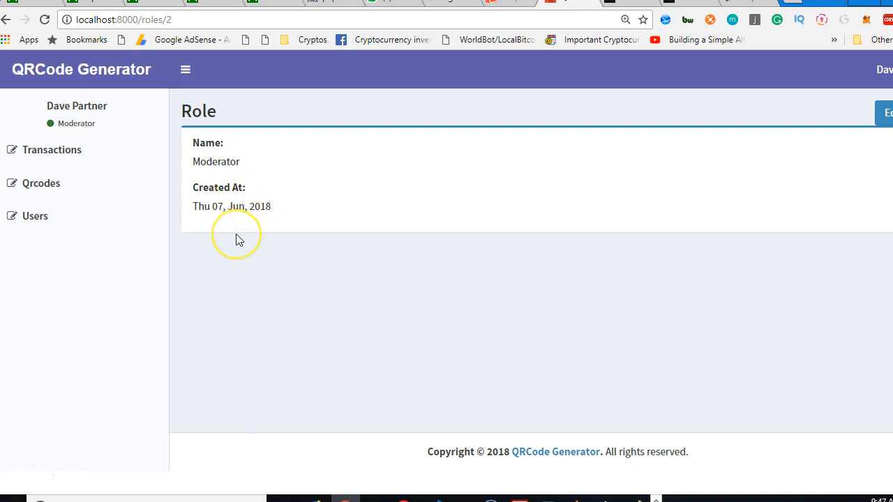
pyautogui.moveTo(268, 327)
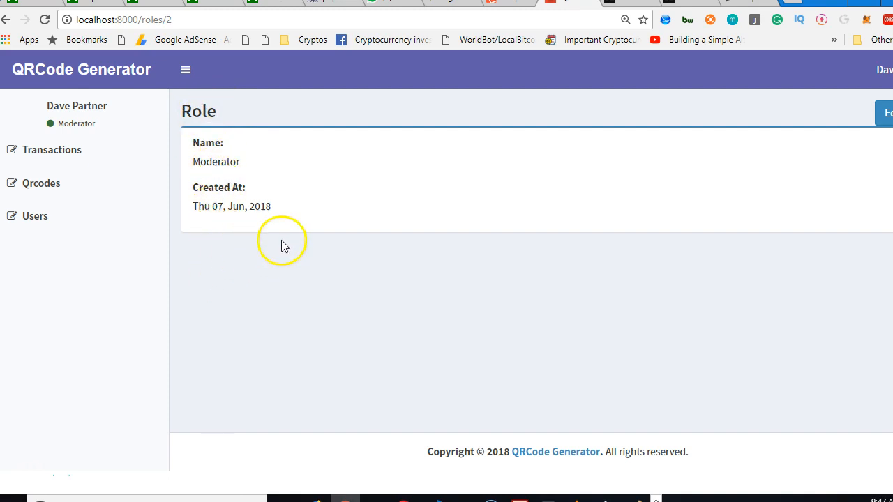
pyautogui.moveTo(192, 179)
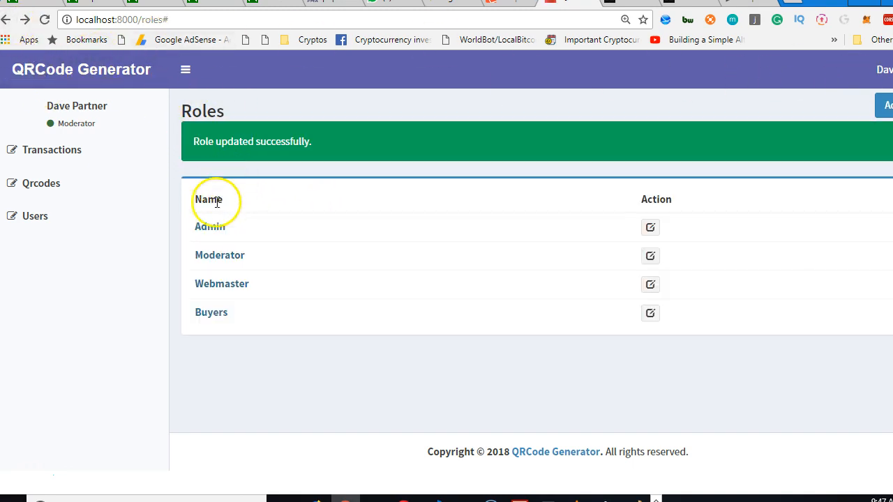
pyautogui.click(209, 226)
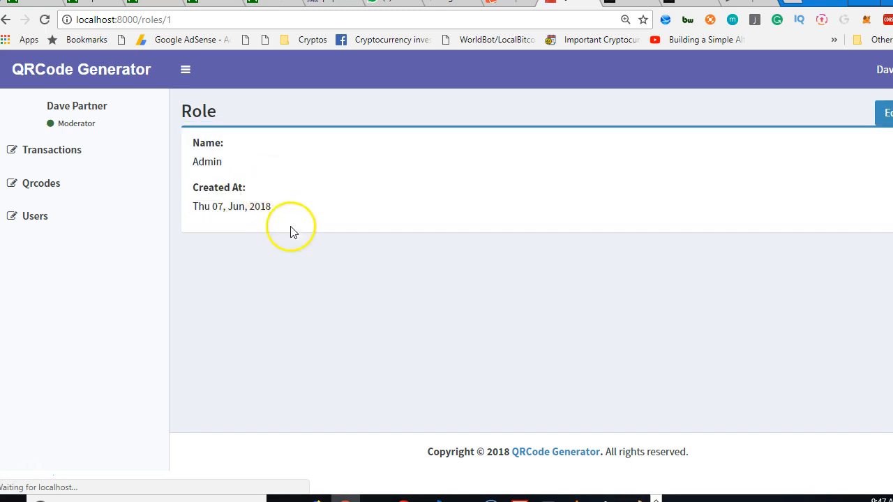
pyautogui.moveTo(21, 450)
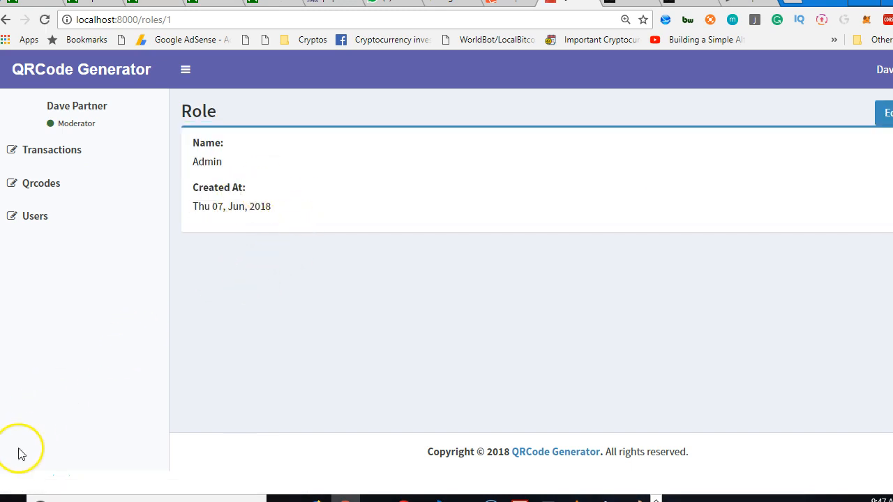